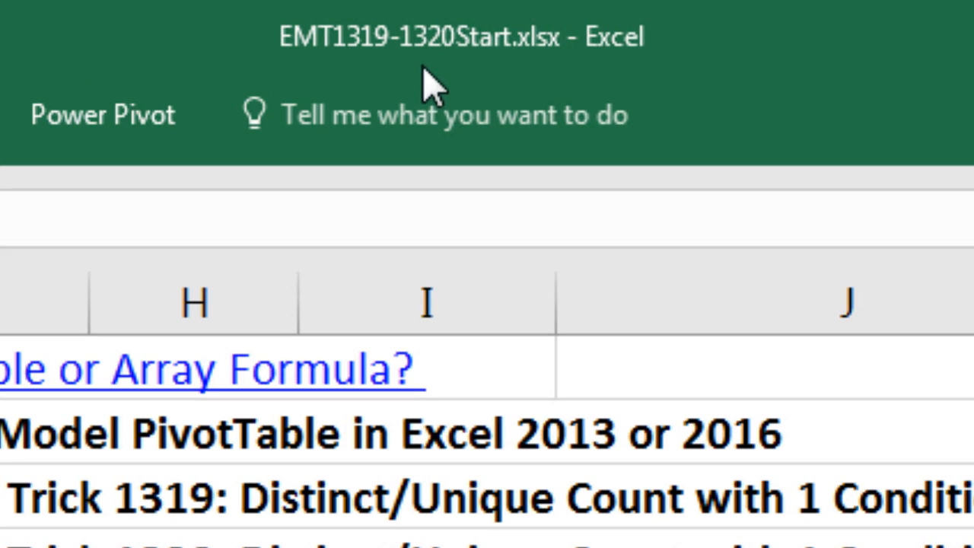
{"action": "mouse_move", "coordinate": [358, 91]}
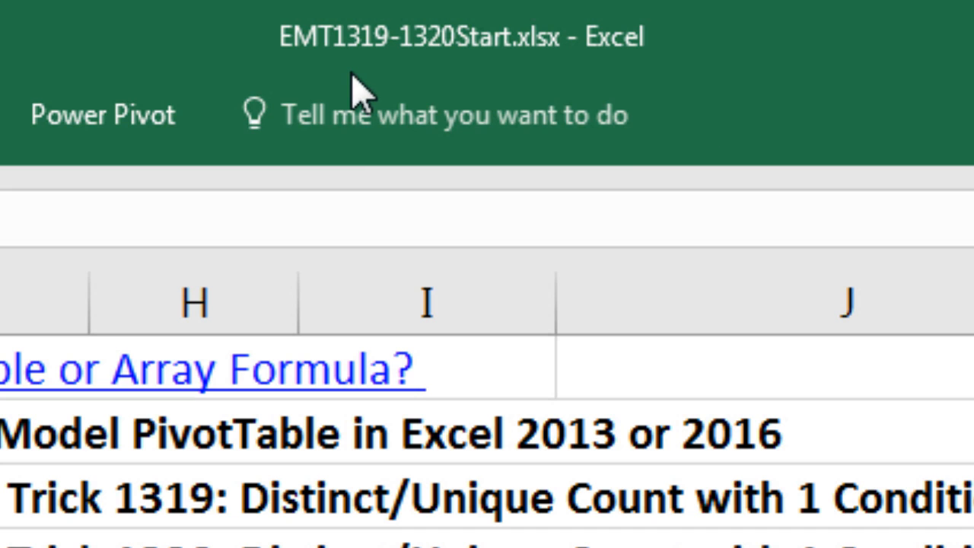
{"action": "mouse_move", "coordinate": [439, 87]}
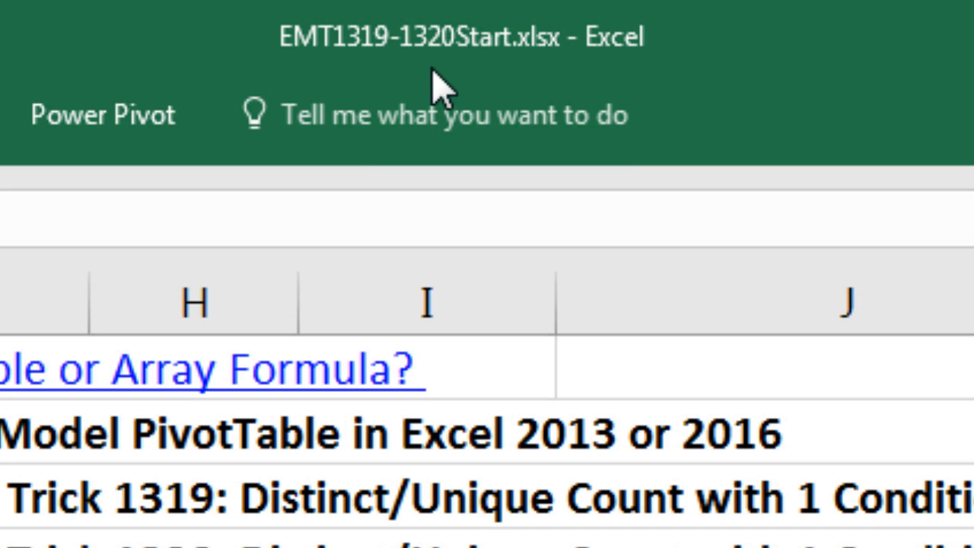
{"action": "mouse_move", "coordinate": [581, 80]}
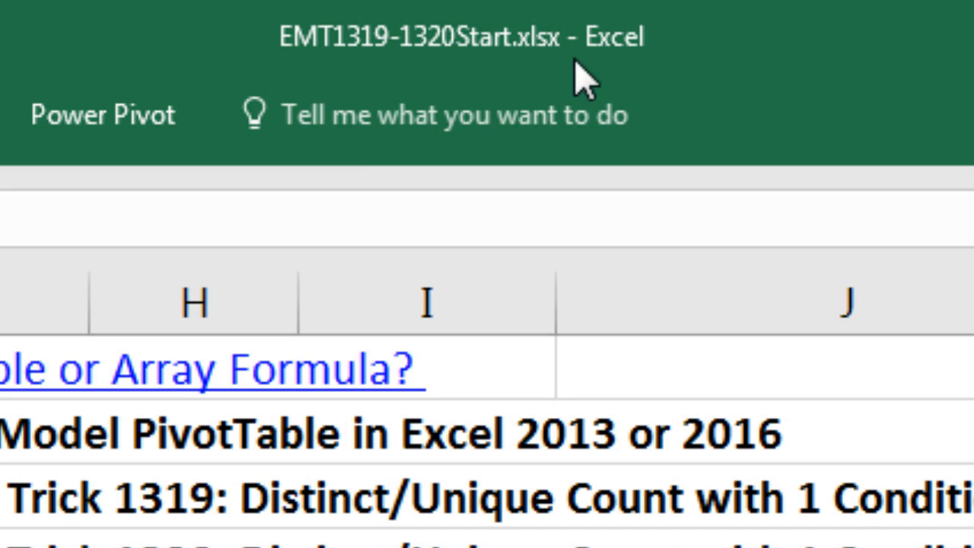
{"action": "mouse_move", "coordinate": [484, 104]}
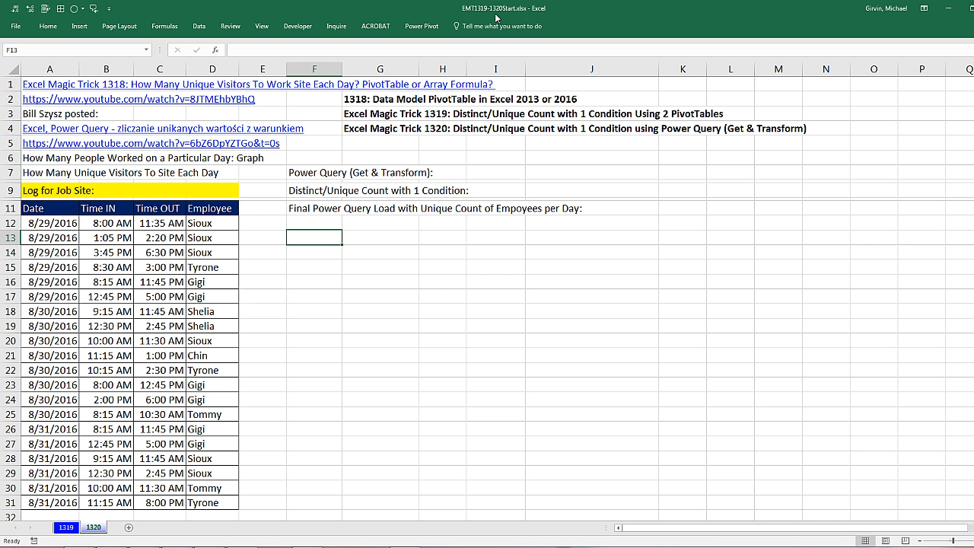
{"action": "mouse_move", "coordinate": [326, 369]}
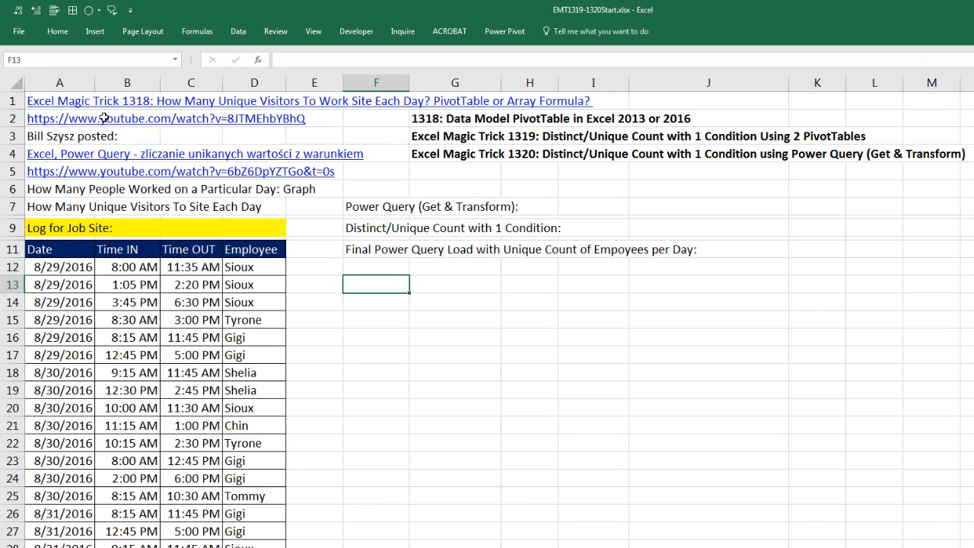
{"action": "mouse_move", "coordinate": [179, 129]}
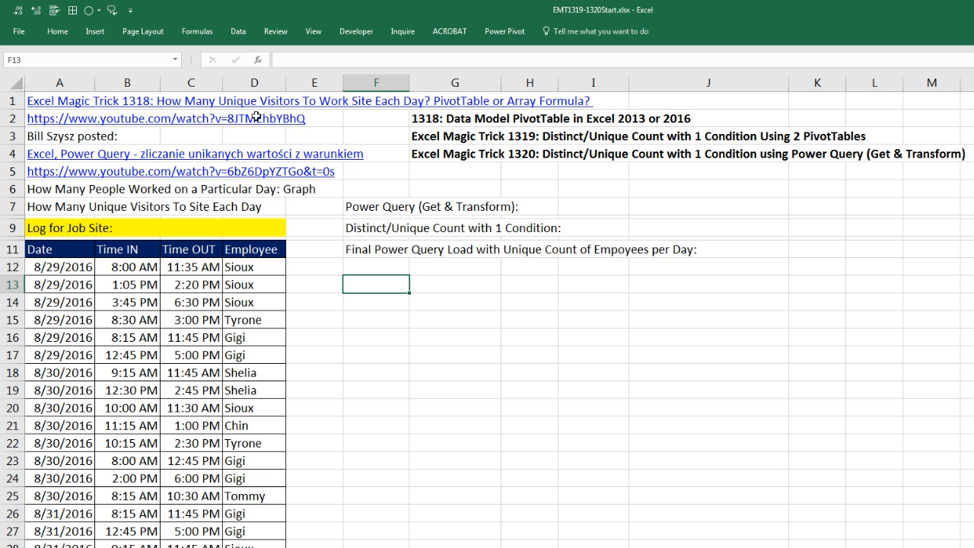
{"action": "mouse_move", "coordinate": [375, 115]}
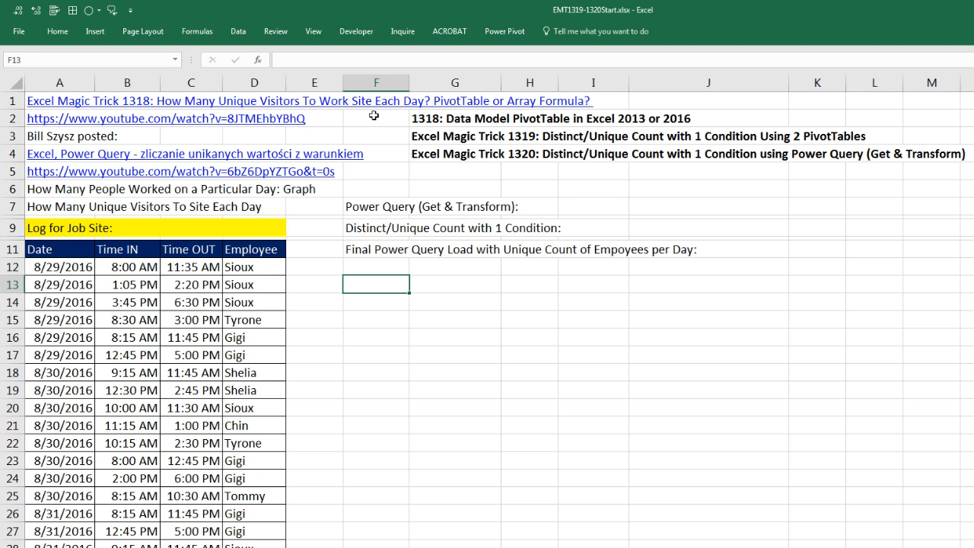
Inspect the job-site log, place the active cell inside it, and show the Data ribbon
{"action": "left_click", "coordinate": [454, 119]}
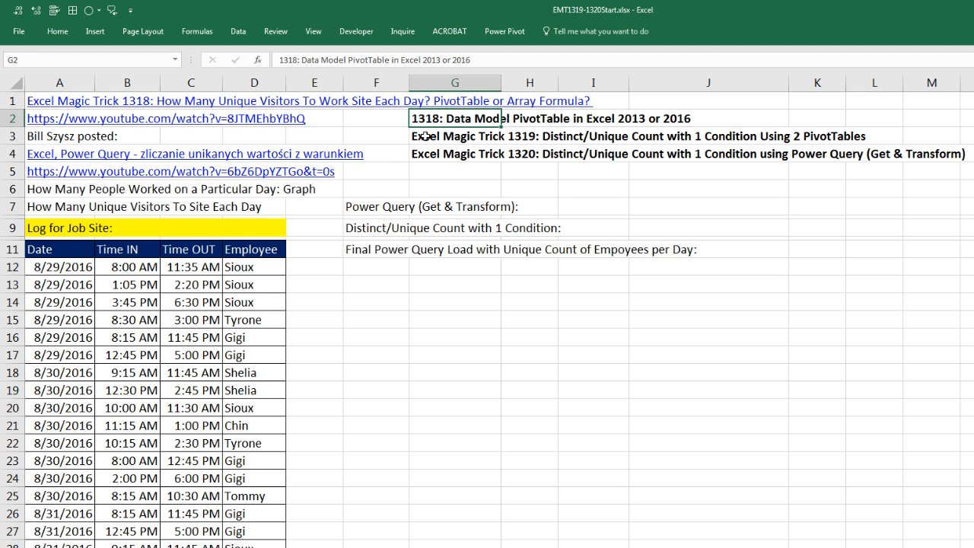
{"action": "left_click", "coordinate": [375, 119]}
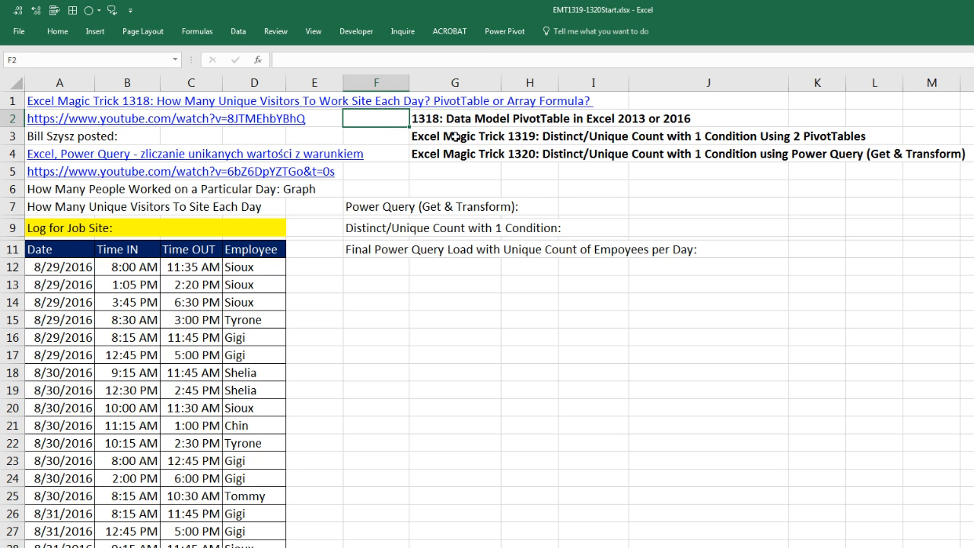
{"action": "mouse_move", "coordinate": [485, 130]}
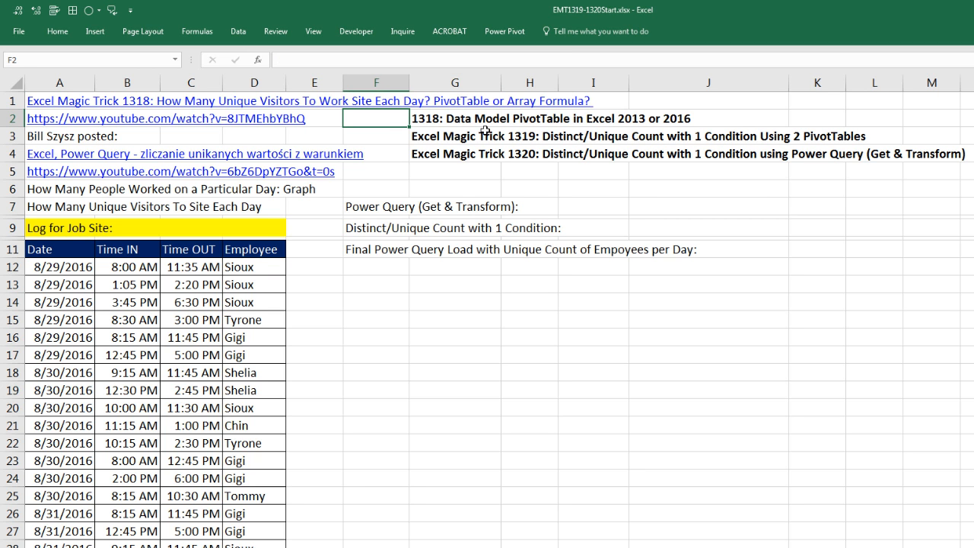
{"action": "mouse_move", "coordinate": [588, 97]}
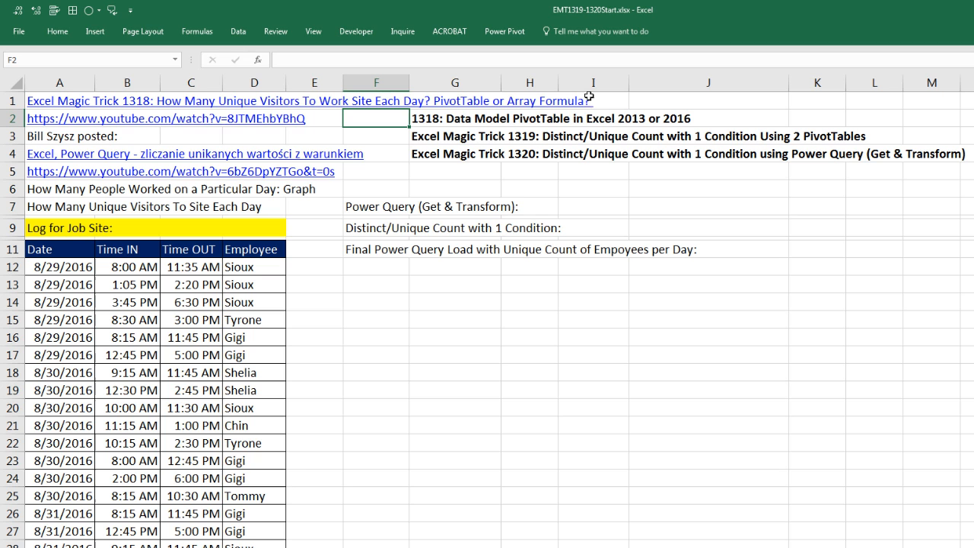
{"action": "mouse_move", "coordinate": [636, 92]}
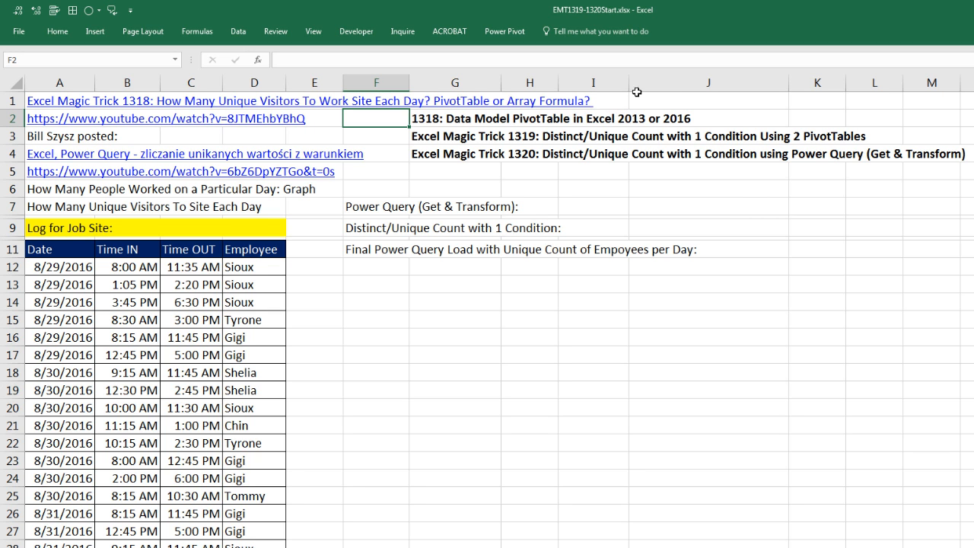
{"action": "mouse_move", "coordinate": [557, 91]}
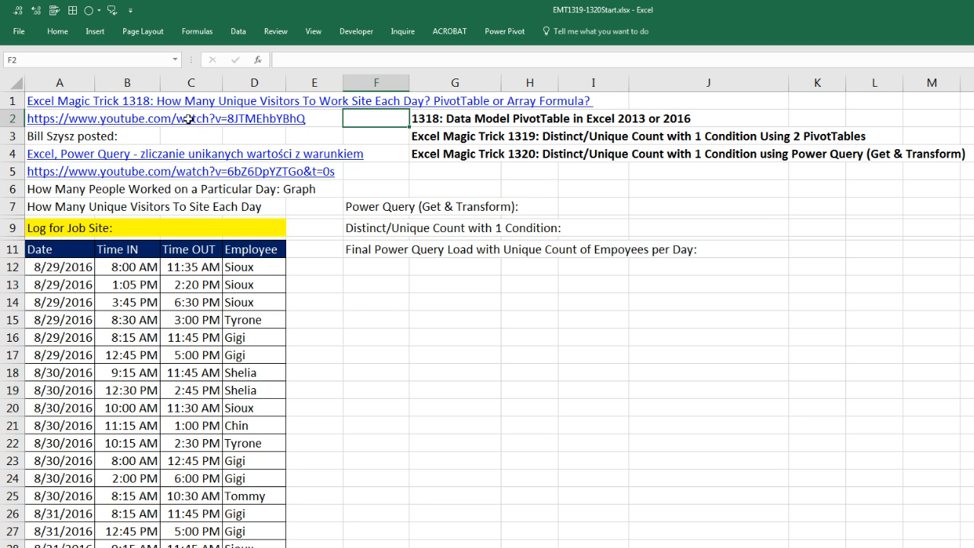
{"action": "mouse_move", "coordinate": [323, 113]}
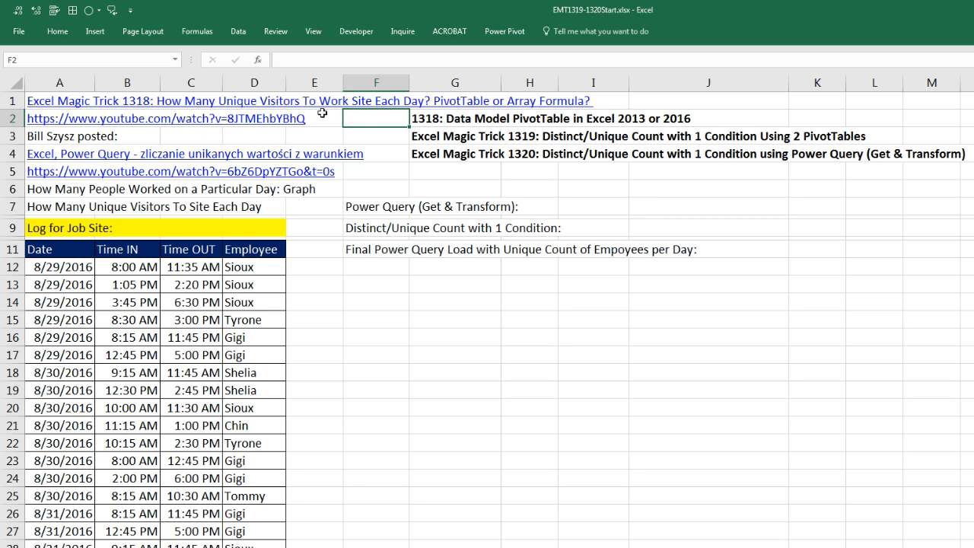
{"action": "mouse_move", "coordinate": [562, 110]}
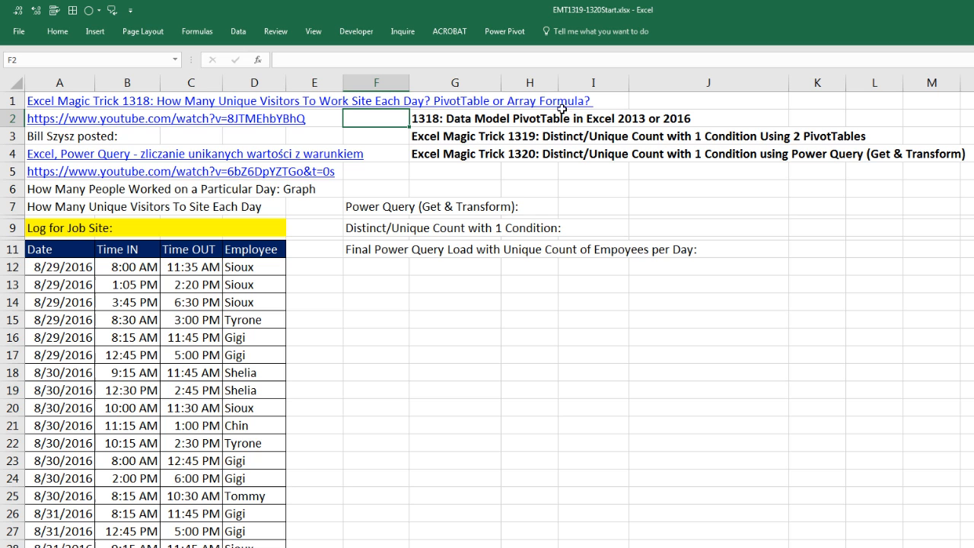
{"action": "mouse_move", "coordinate": [652, 103]}
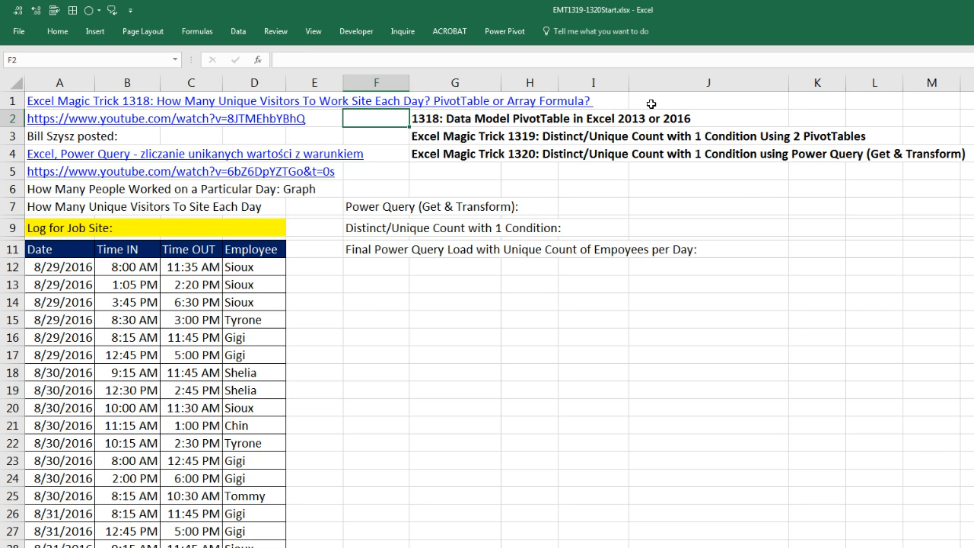
{"action": "mouse_move", "coordinate": [505, 125]}
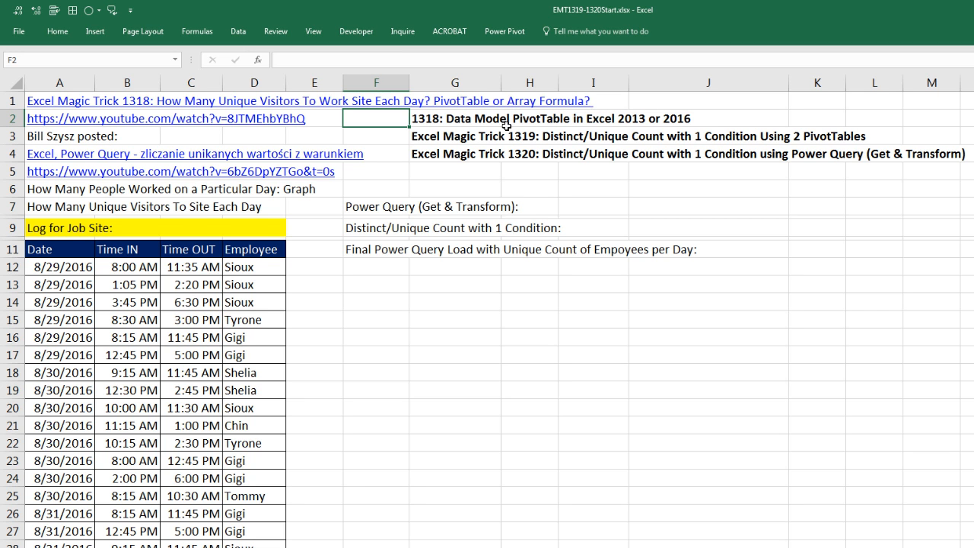
{"action": "mouse_move", "coordinate": [176, 134]}
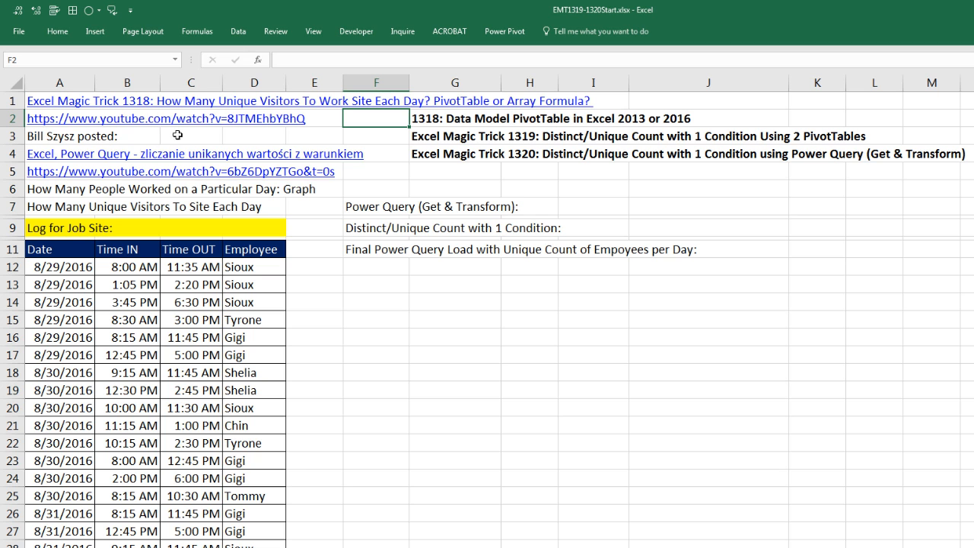
{"action": "mouse_move", "coordinate": [61, 157]}
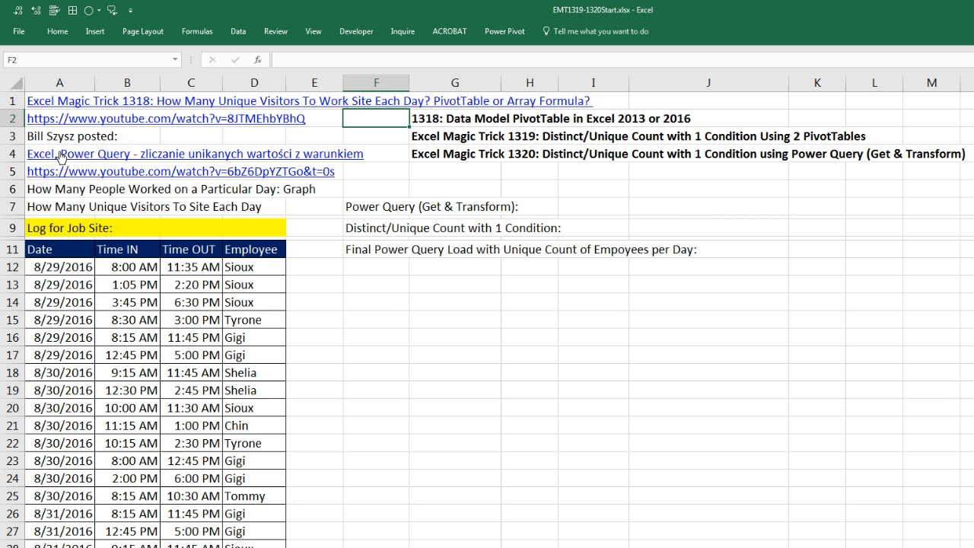
{"action": "mouse_move", "coordinate": [77, 176]}
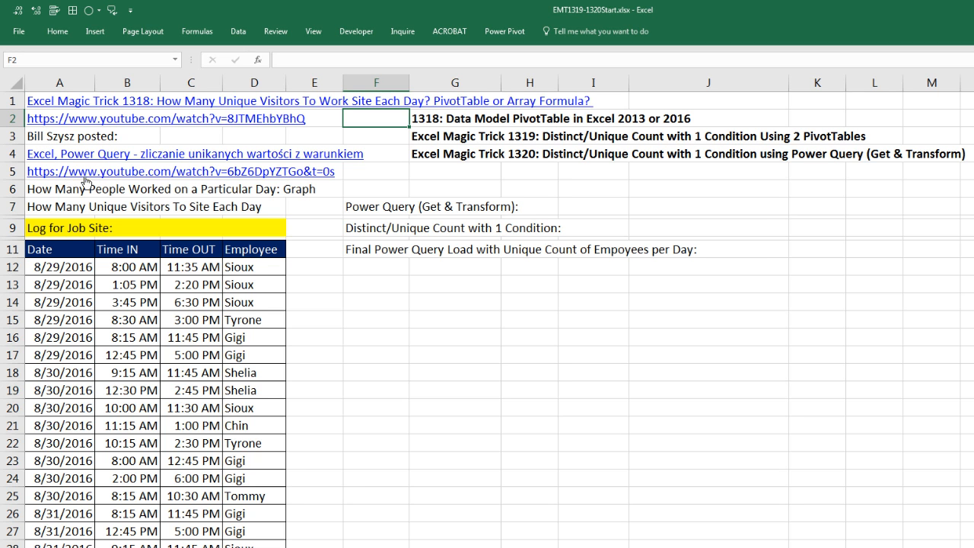
{"action": "mouse_move", "coordinate": [104, 171]}
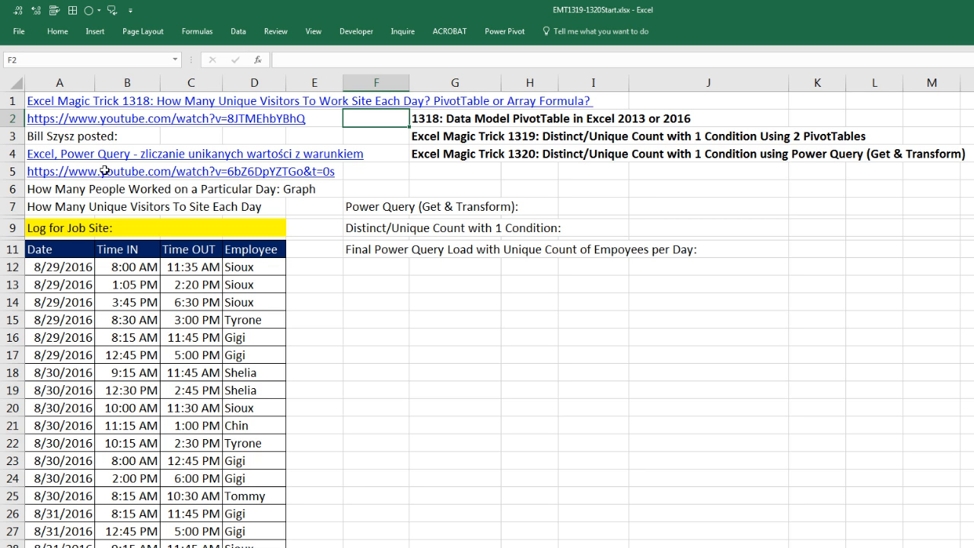
{"action": "mouse_move", "coordinate": [220, 151]}
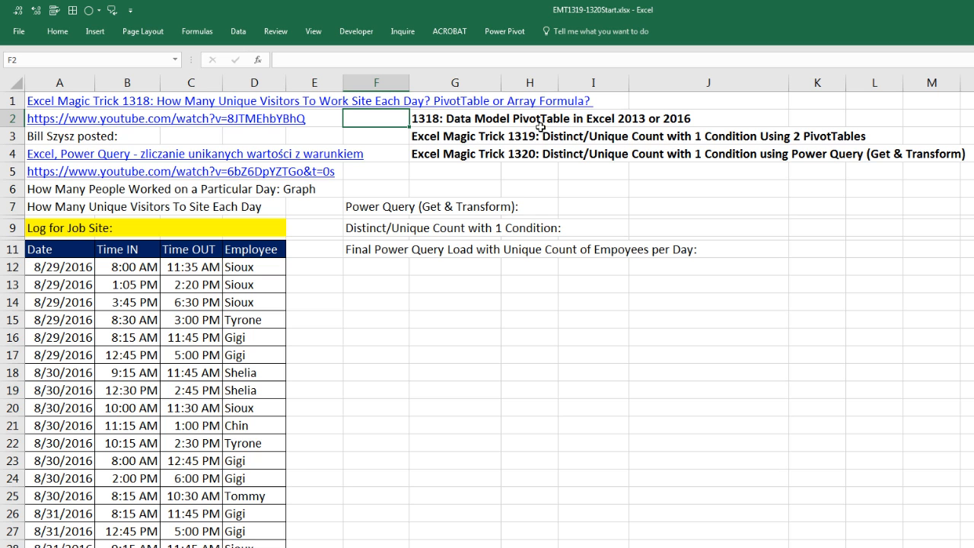
{"action": "mouse_move", "coordinate": [541, 143]}
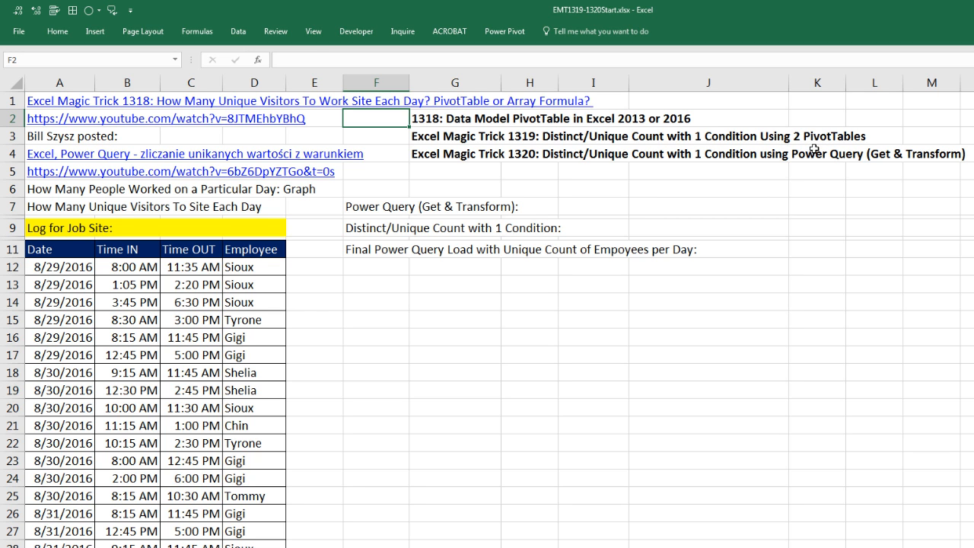
{"action": "mouse_move", "coordinate": [697, 119]}
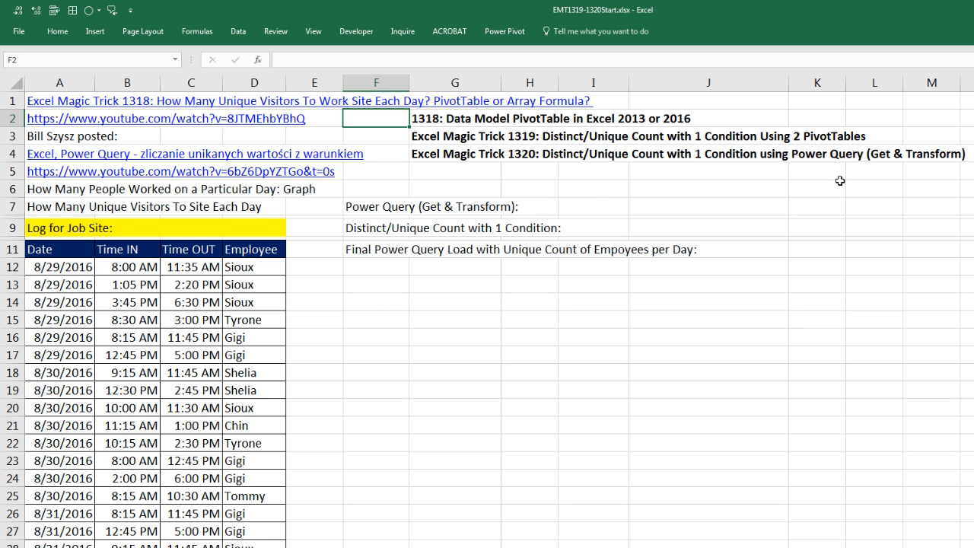
{"action": "mouse_move", "coordinate": [800, 167]}
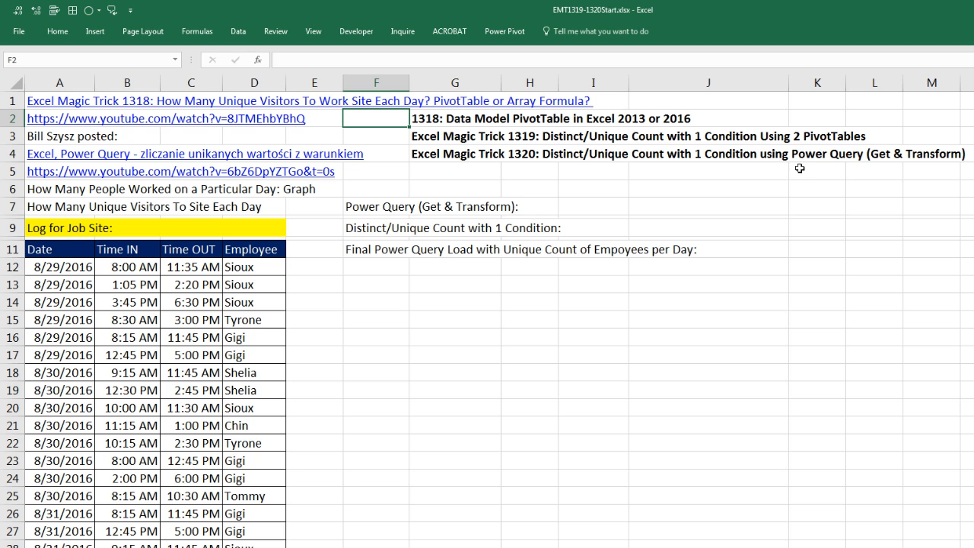
{"action": "mouse_move", "coordinate": [872, 170]}
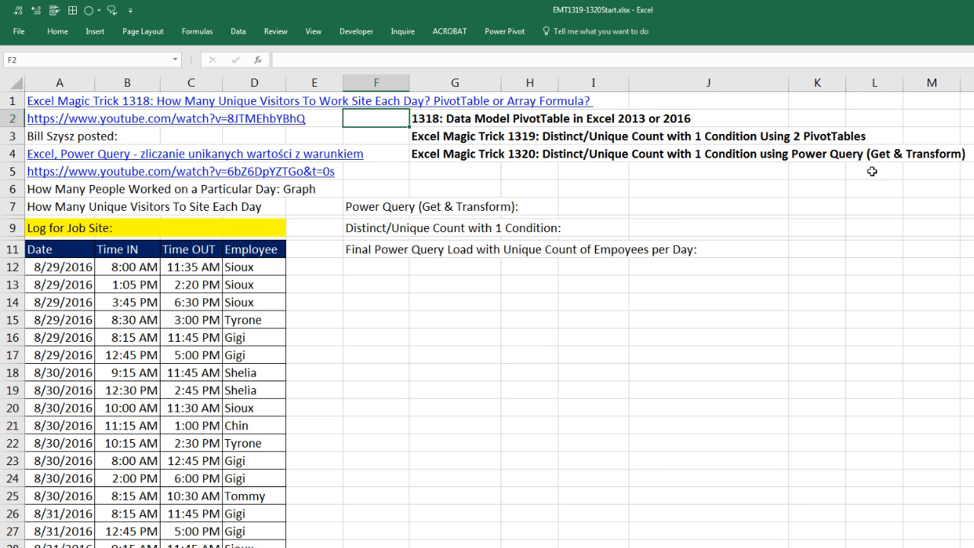
{"action": "mouse_move", "coordinate": [540, 201]}
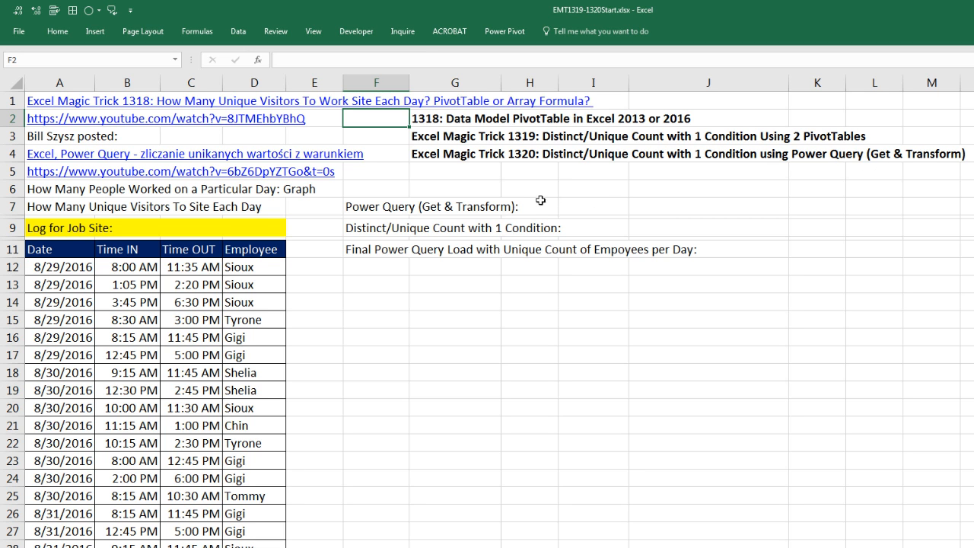
{"action": "left_click", "coordinate": [60, 266]}
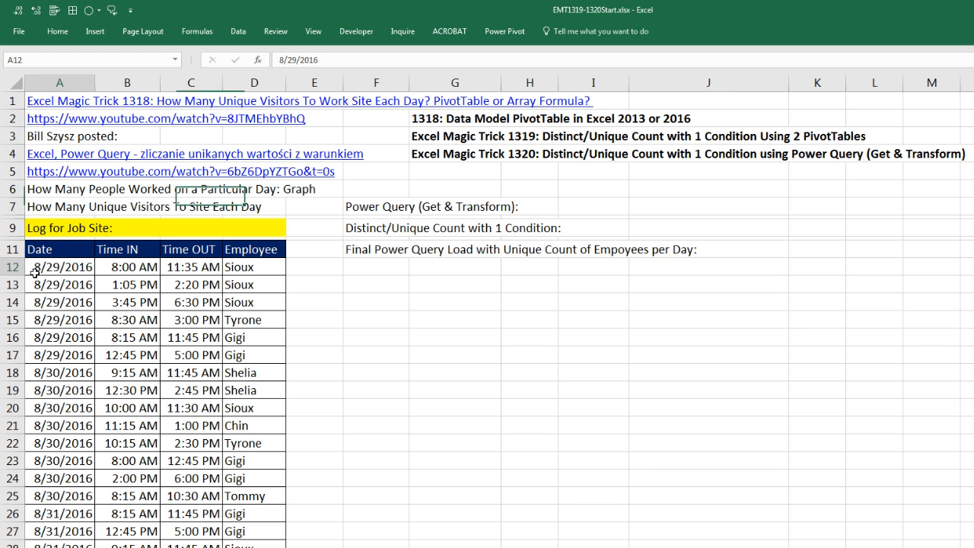
{"action": "left_click_drag", "start_coordinate": [60, 266], "coordinate": [255, 338]}
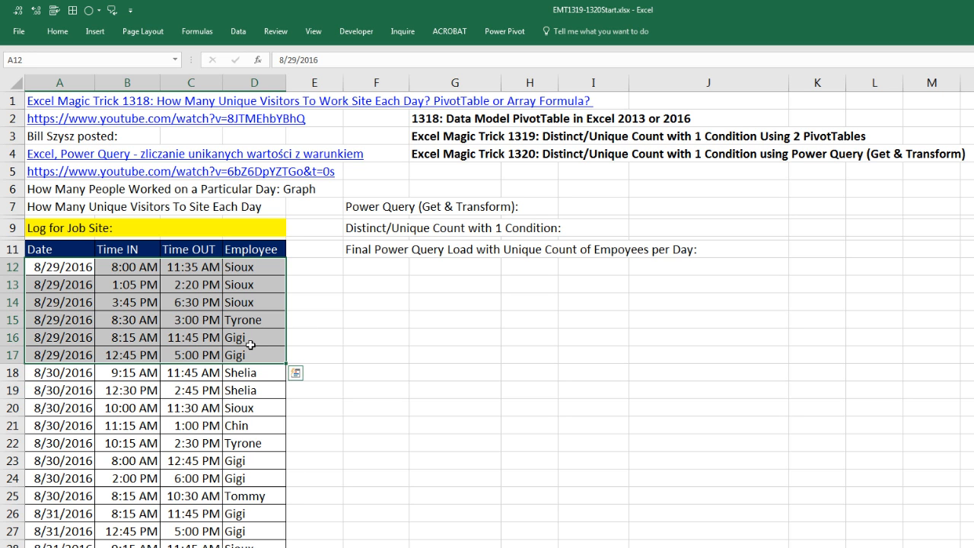
{"action": "mouse_move", "coordinate": [85, 370]}
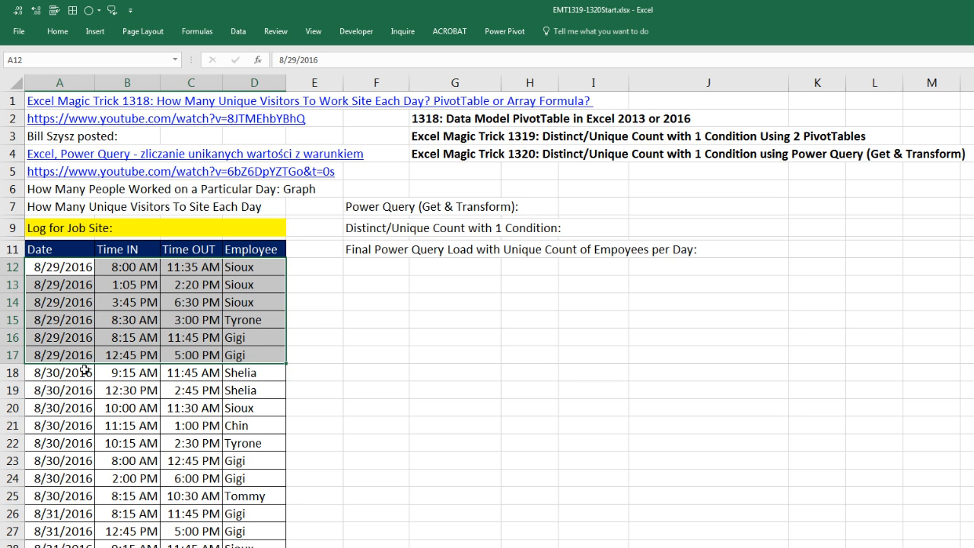
{"action": "left_click", "coordinate": [128, 301]}
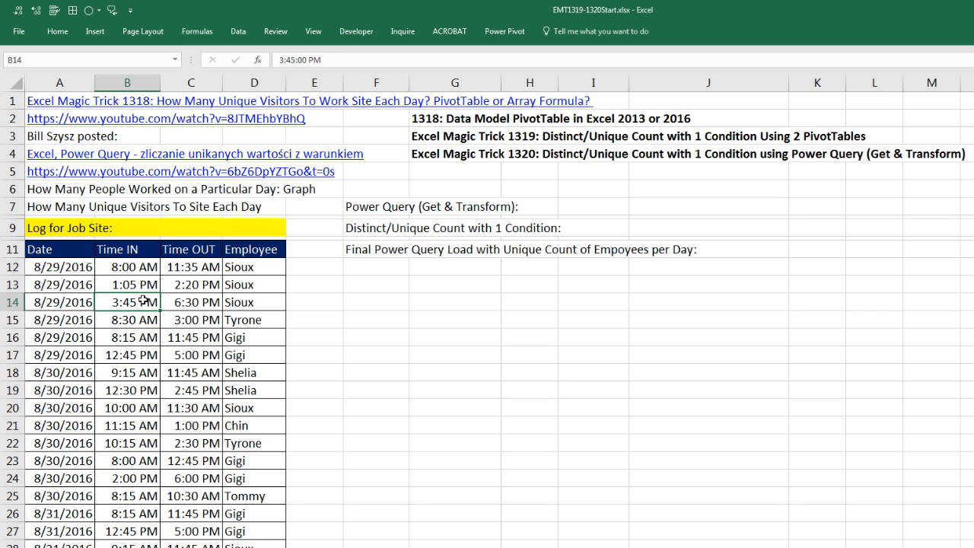
{"action": "mouse_move", "coordinate": [149, 301]}
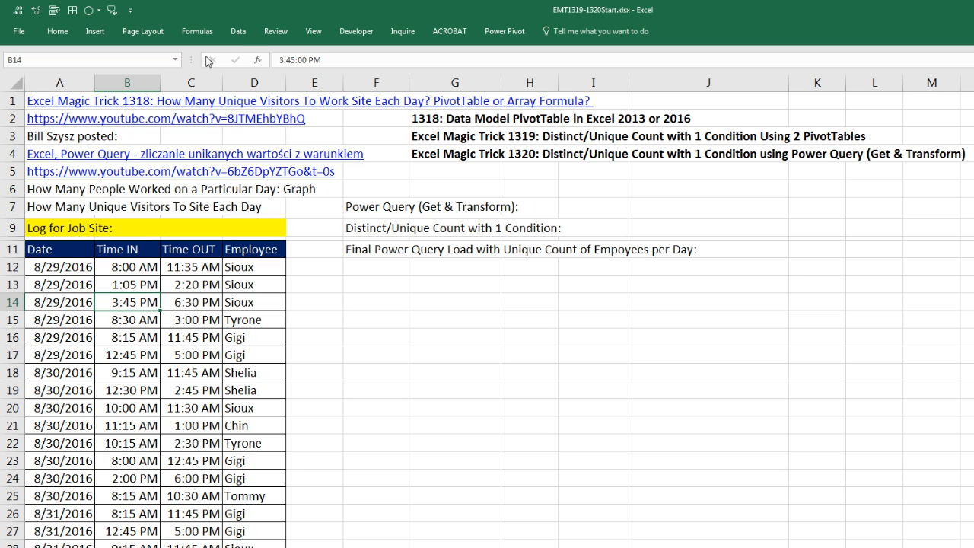
{"action": "left_click", "coordinate": [237, 30]}
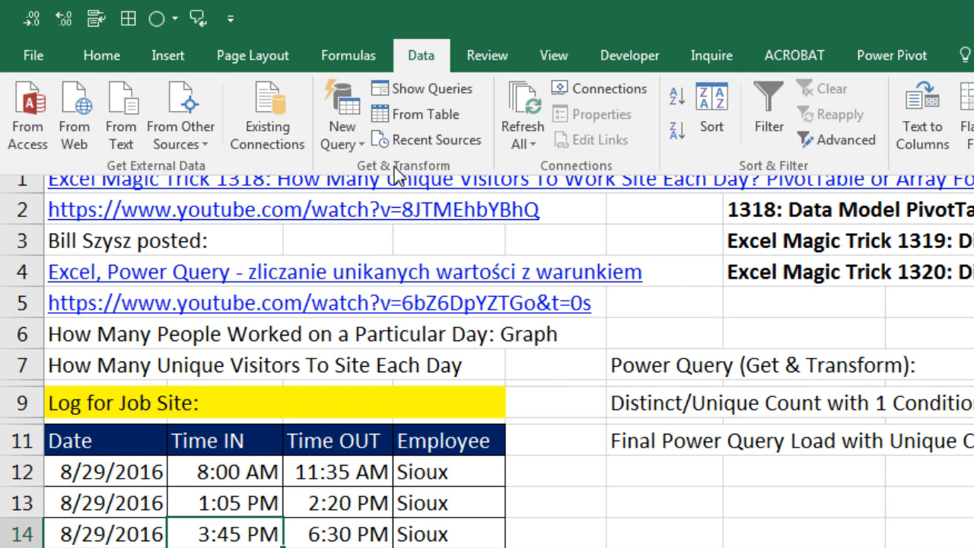
{"action": "mouse_move", "coordinate": [417, 177]}
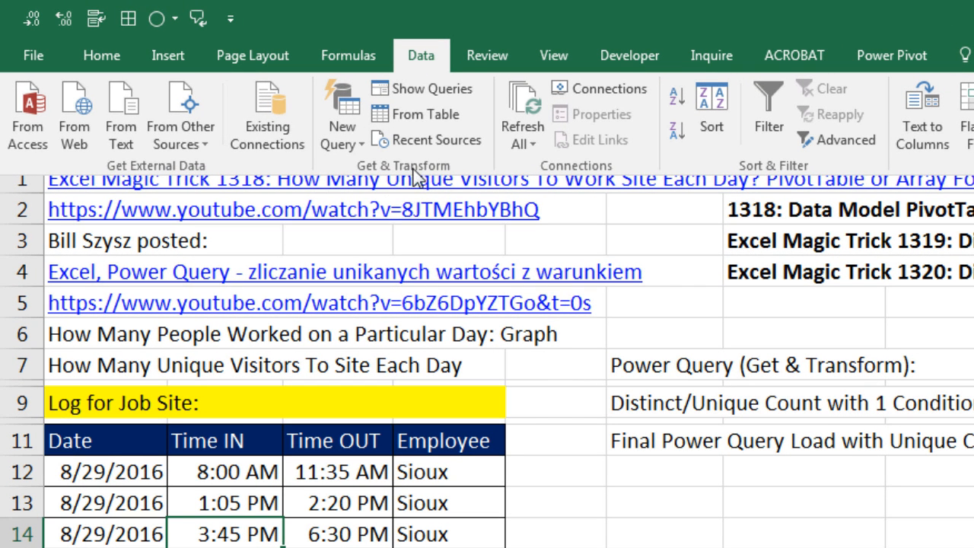
{"action": "mouse_move", "coordinate": [276, 523]}
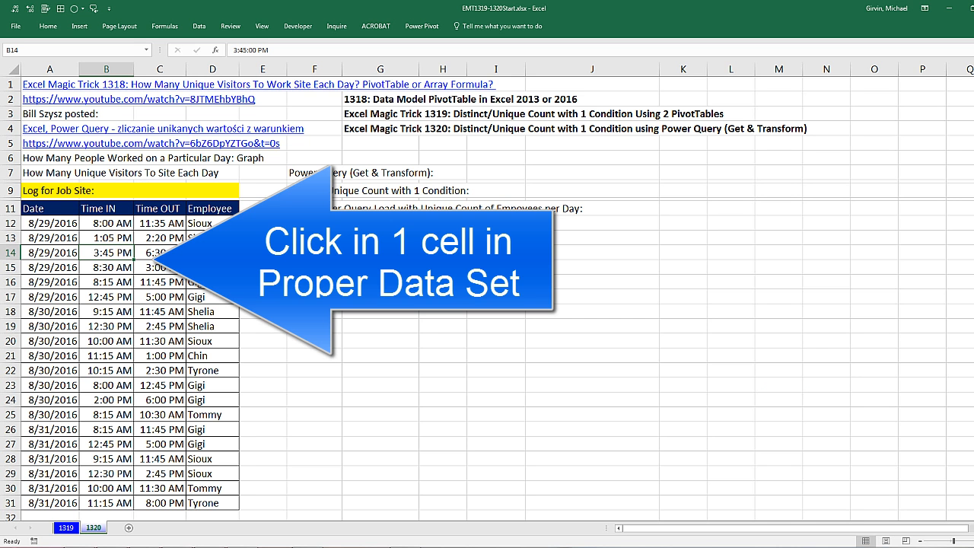
Convert the job-site log into an Excel table with headers via Ctrl+T
{"action": "key", "text": "ctrl+t"}
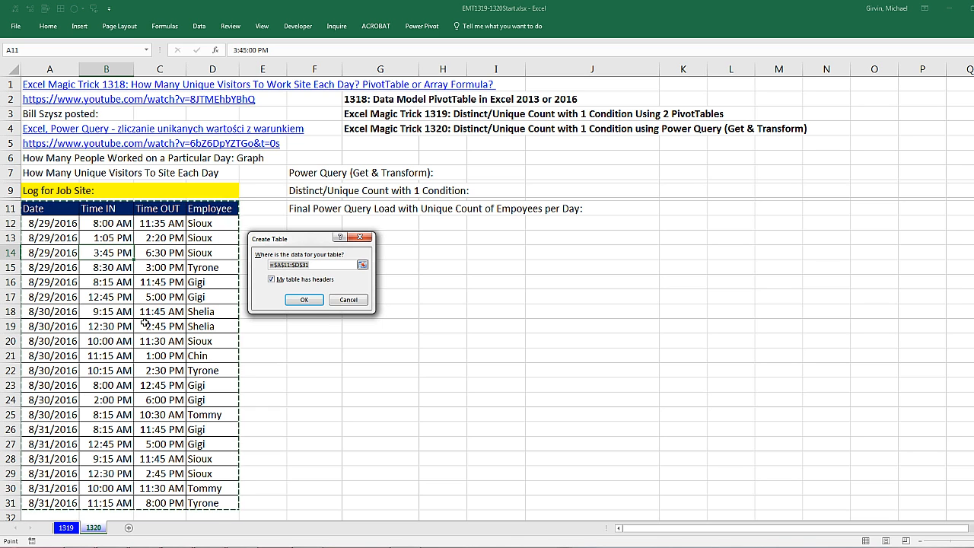
{"action": "mouse_move", "coordinate": [190, 449]}
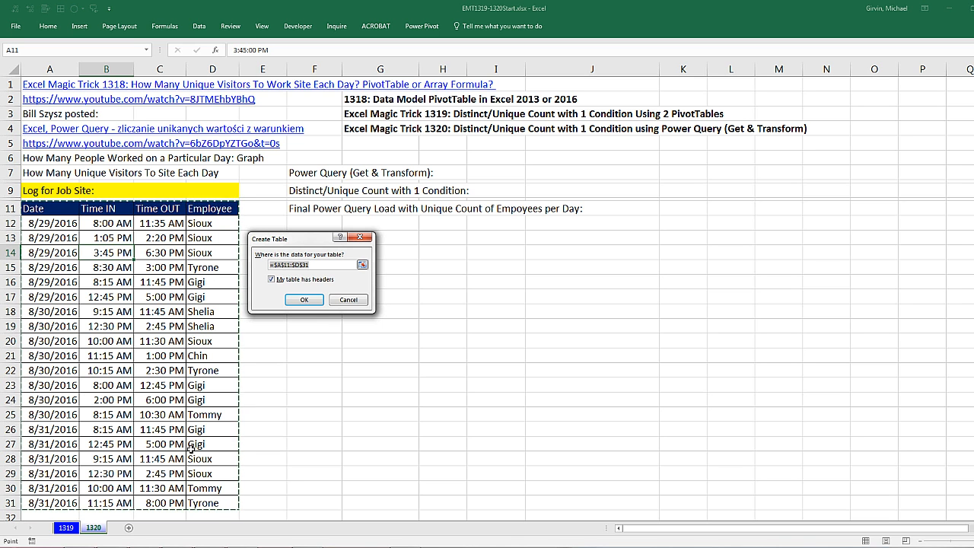
{"action": "left_click", "coordinate": [305, 298]}
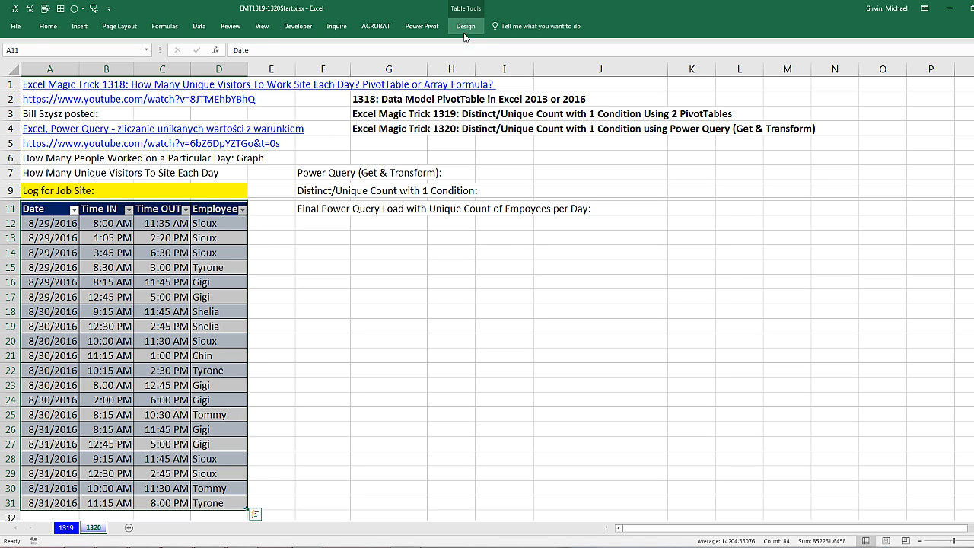
Enter JobSiteTable in the Table Name box, then return to the Data ribbon
{"action": "left_click", "coordinate": [466, 26]}
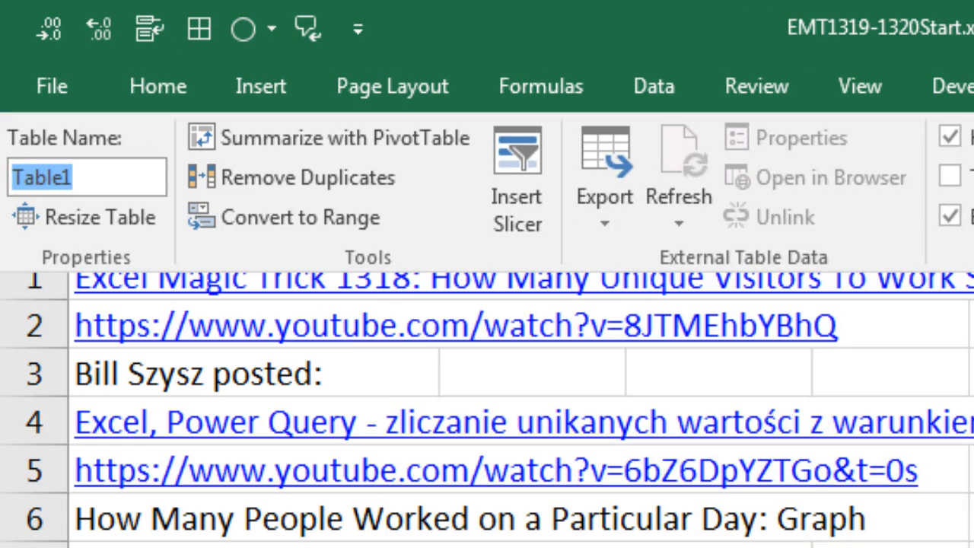
{"action": "type", "text": "JobSiteTable"}
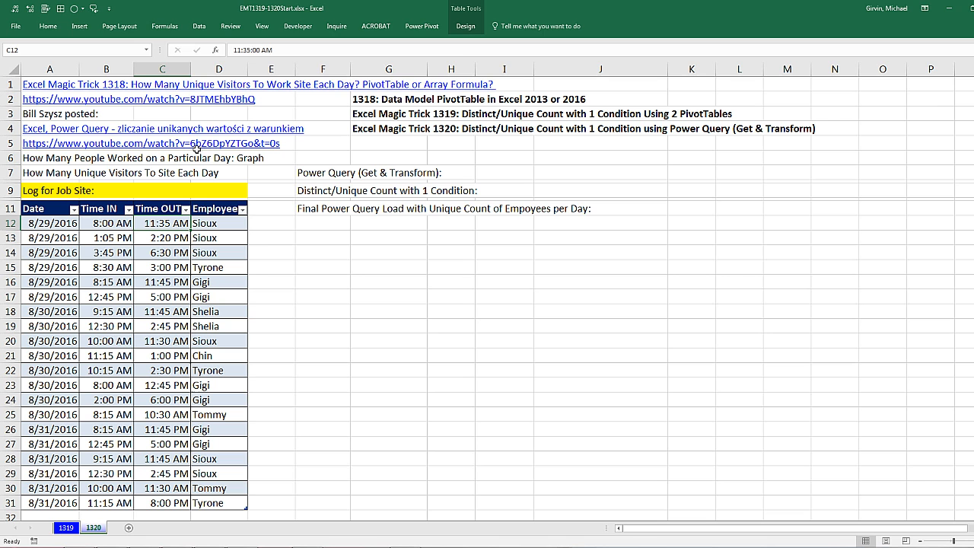
{"action": "left_click", "coordinate": [200, 24]}
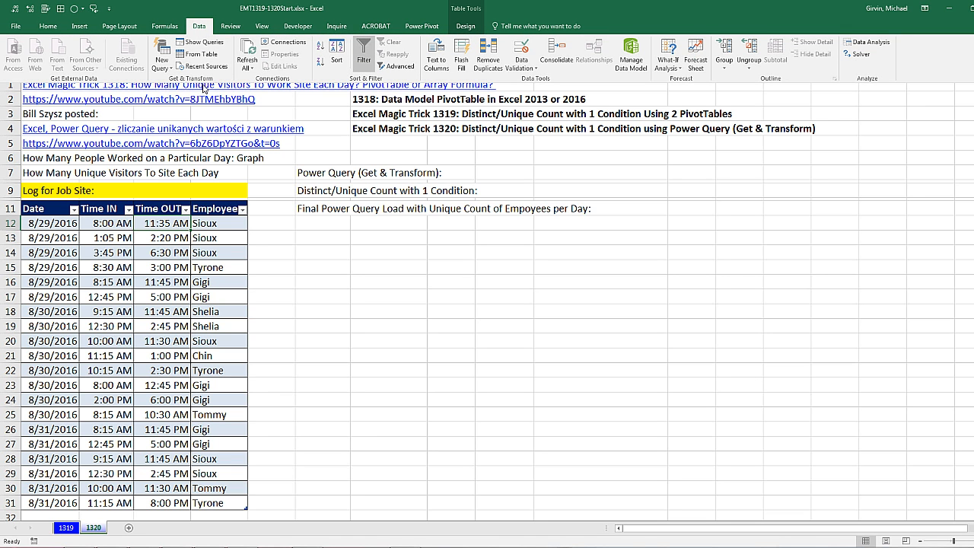
Load the table into a maximized Query Editor and name the query DistinctCountEmployeeByDay
{"action": "left_click", "coordinate": [162, 223]}
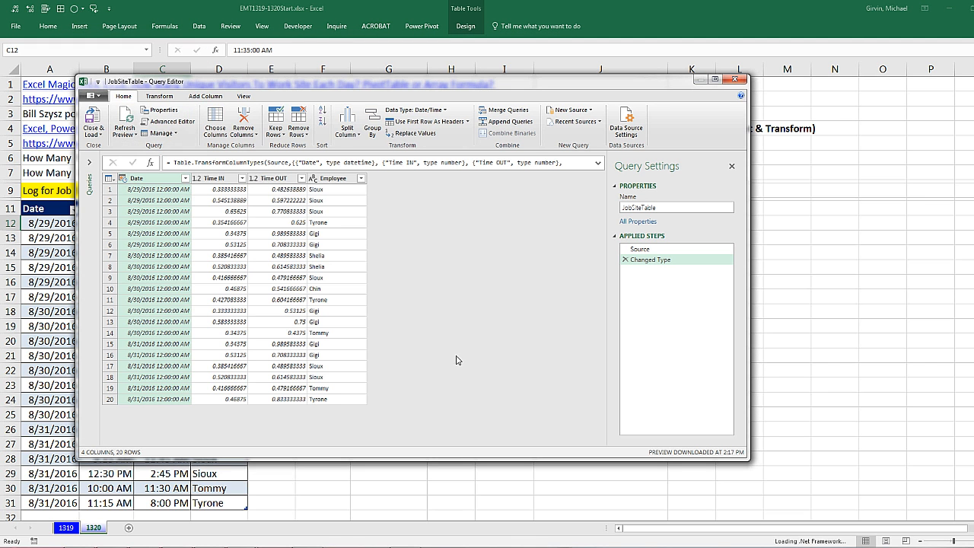
{"action": "left_click", "coordinate": [714, 80]}
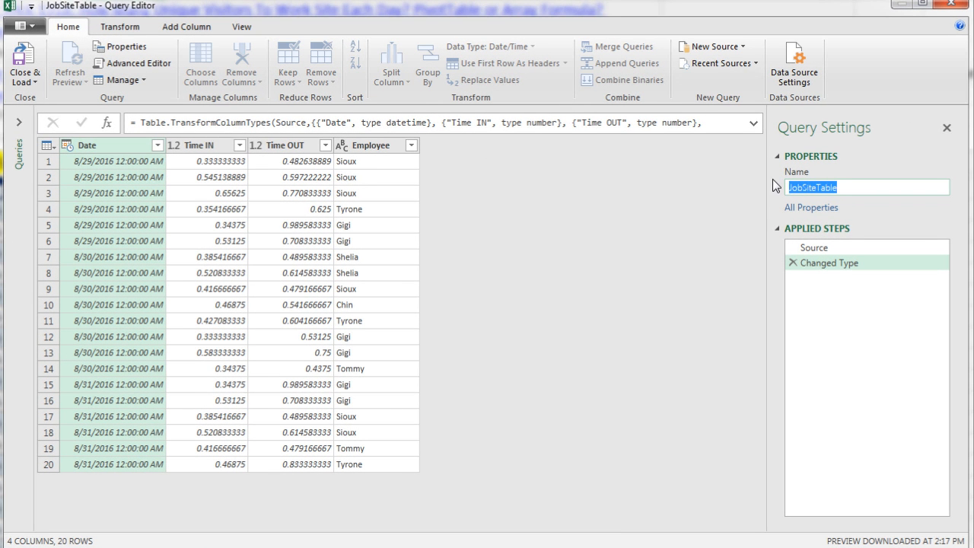
{"action": "mouse_move", "coordinate": [830, 199]}
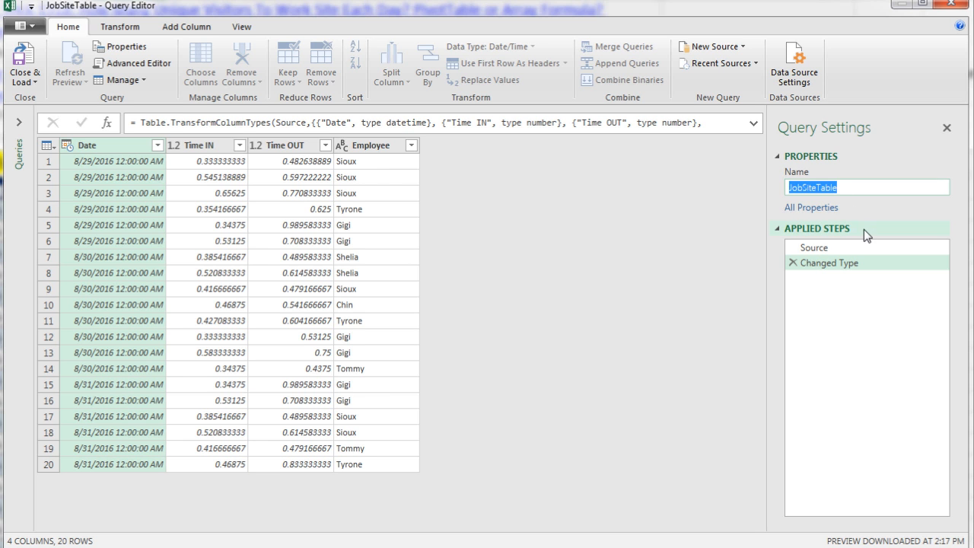
{"action": "mouse_move", "coordinate": [886, 222]}
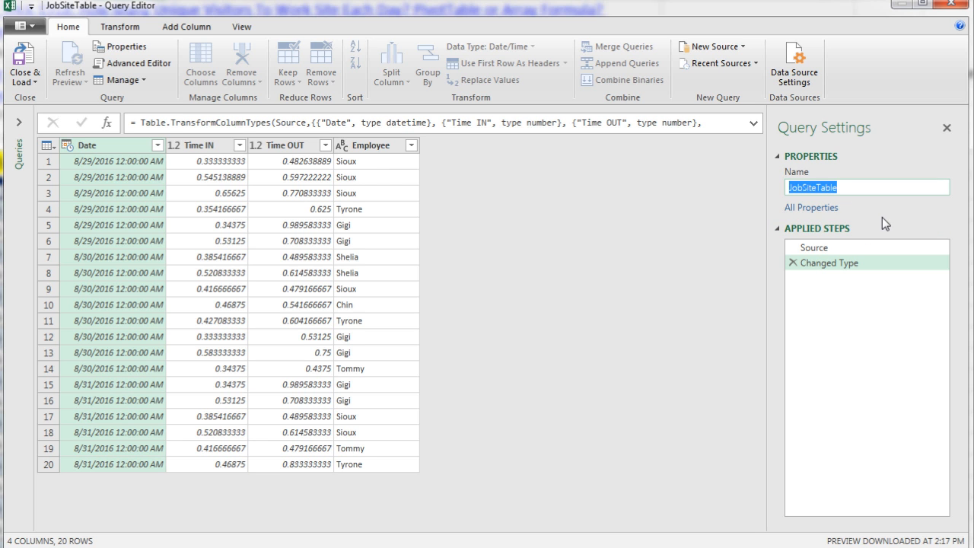
{"action": "mouse_move", "coordinate": [926, 160]}
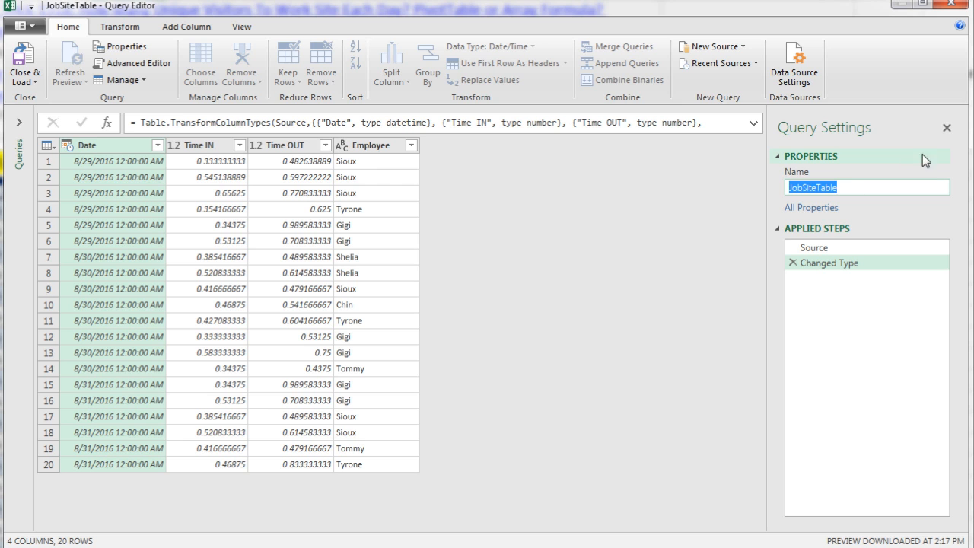
{"action": "mouse_move", "coordinate": [882, 212]}
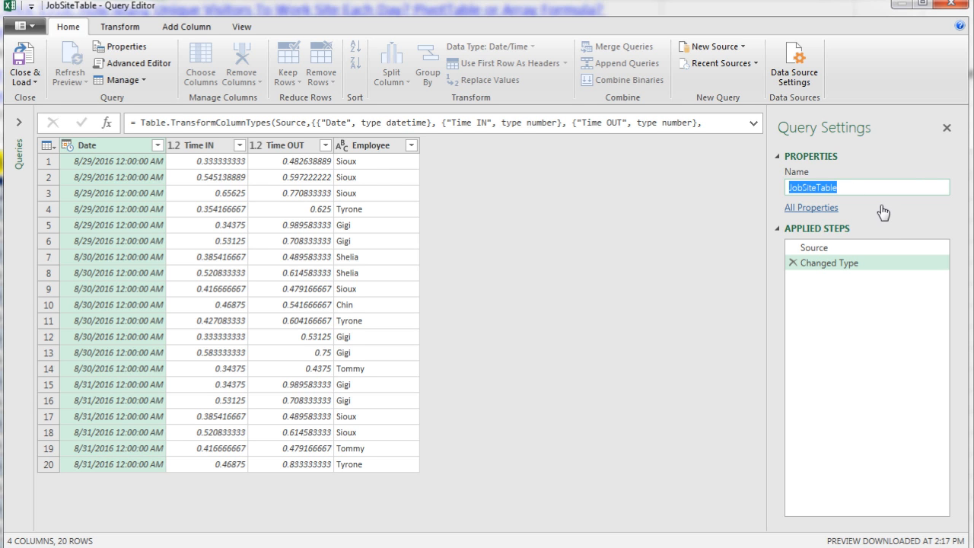
{"action": "type", "text": "DistinctCountEmployeeByDay"}
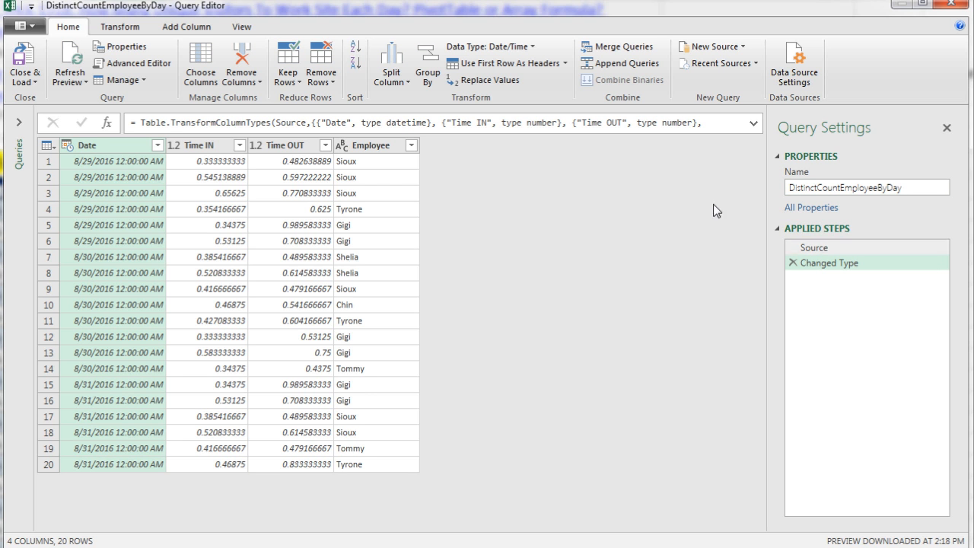
{"action": "mouse_move", "coordinate": [82, 160]}
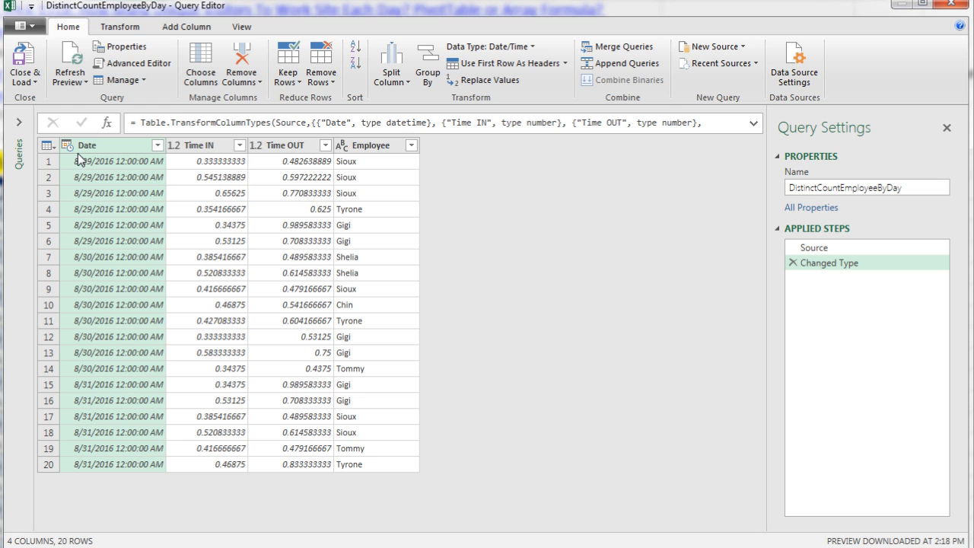
{"action": "mouse_move", "coordinate": [140, 177]}
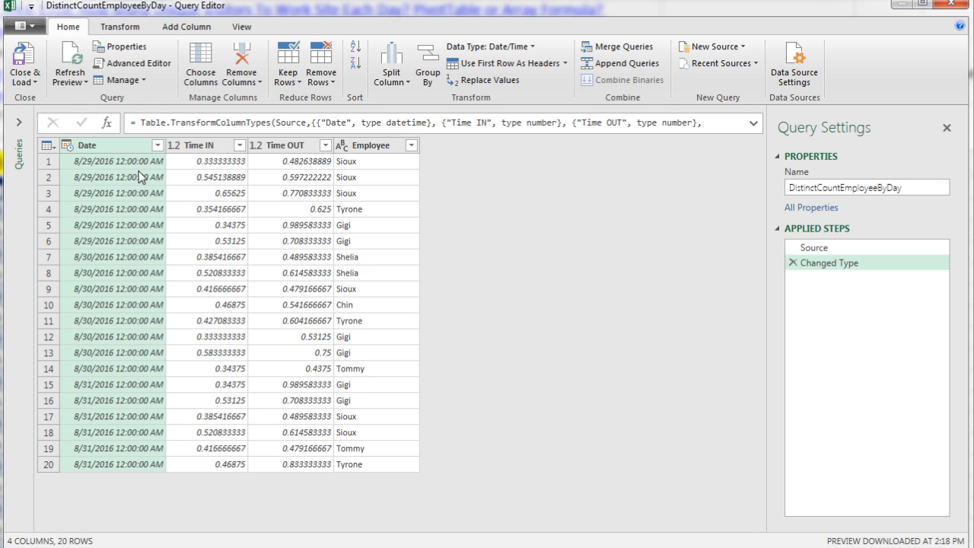
Keep only the Date and Employee columns using Remove Other Columns
{"action": "key", "text": "ctrl"}
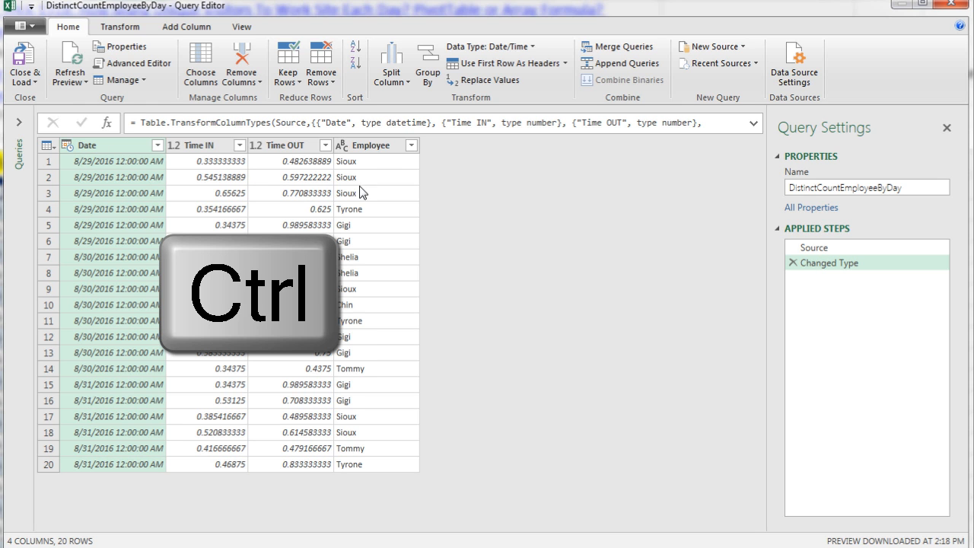
{"action": "left_click", "coordinate": [372, 145]}
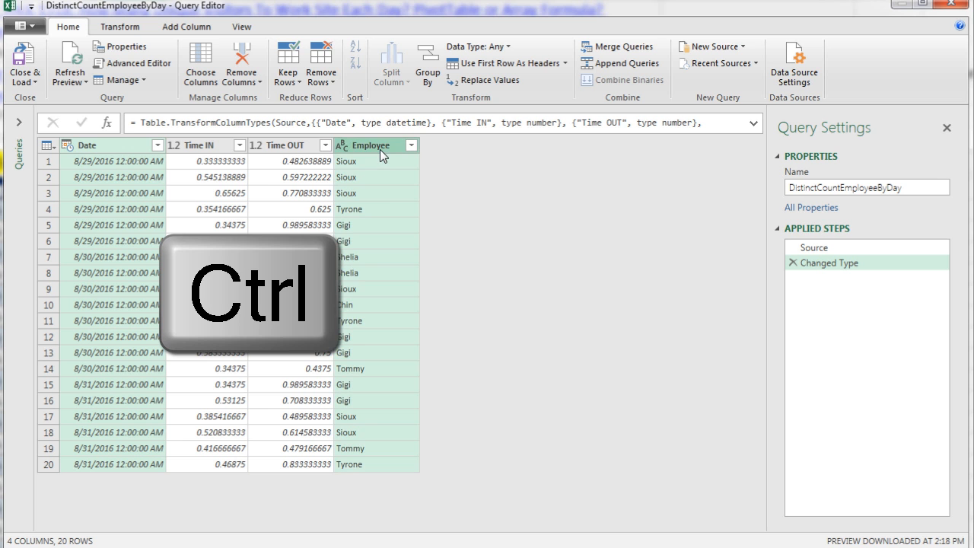
{"action": "right_click", "coordinate": [373, 146]}
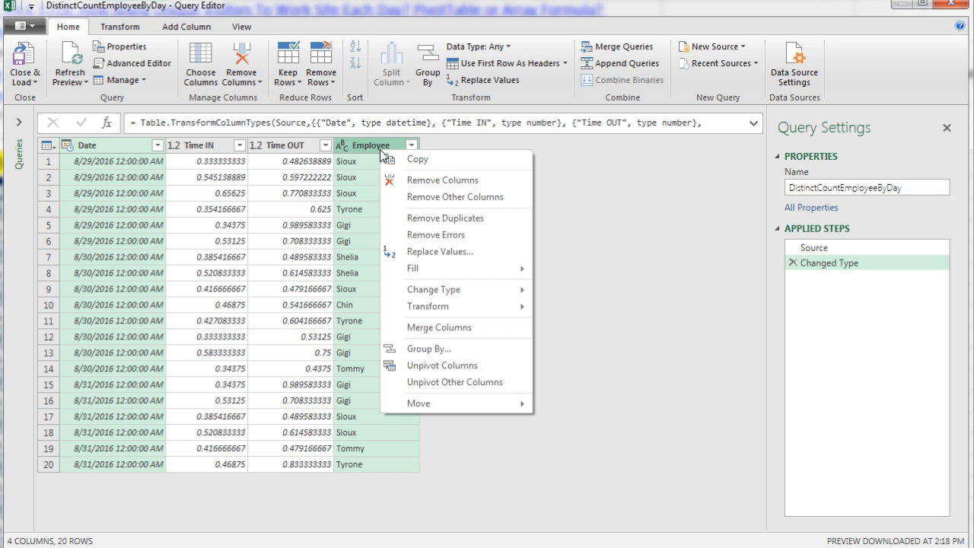
{"action": "mouse_move", "coordinate": [430, 196]}
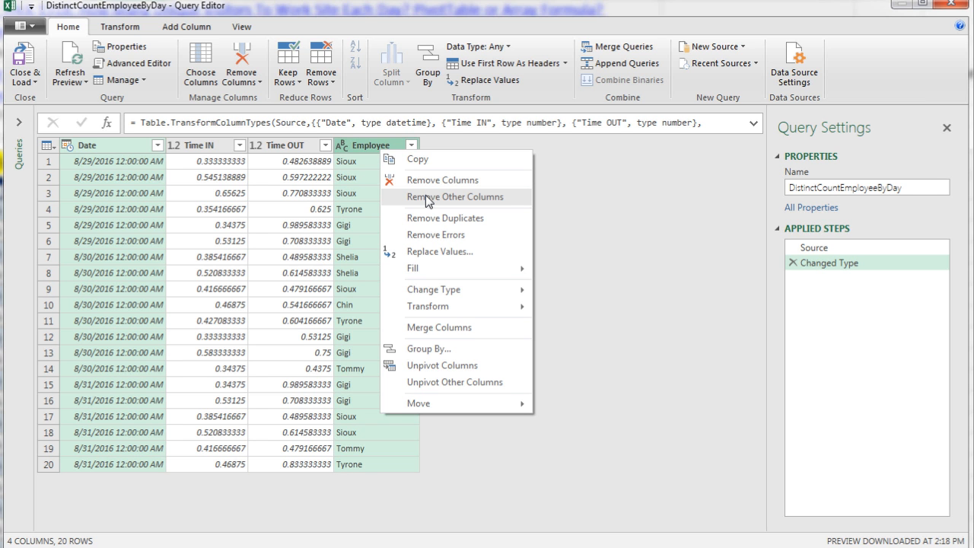
{"action": "left_click", "coordinate": [454, 196]}
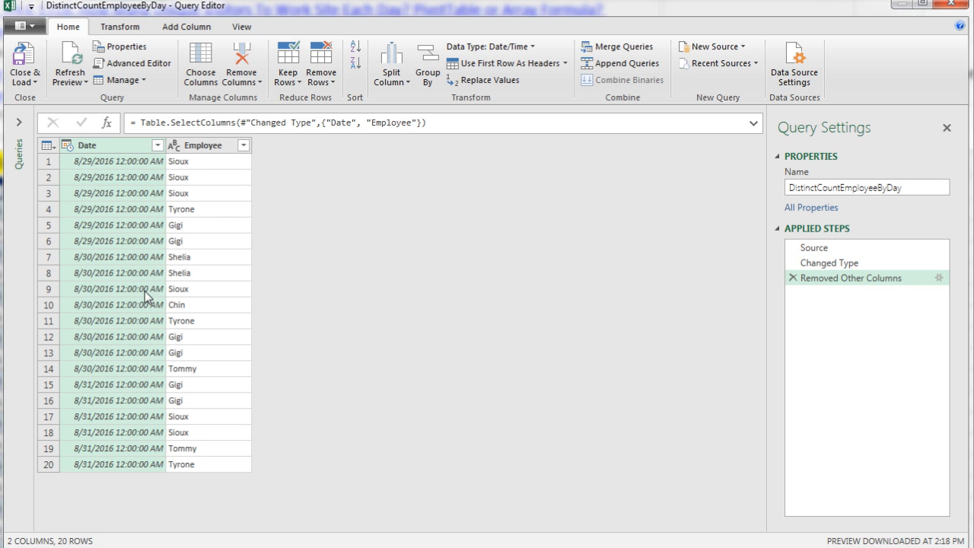
{"action": "mouse_move", "coordinate": [122, 186]}
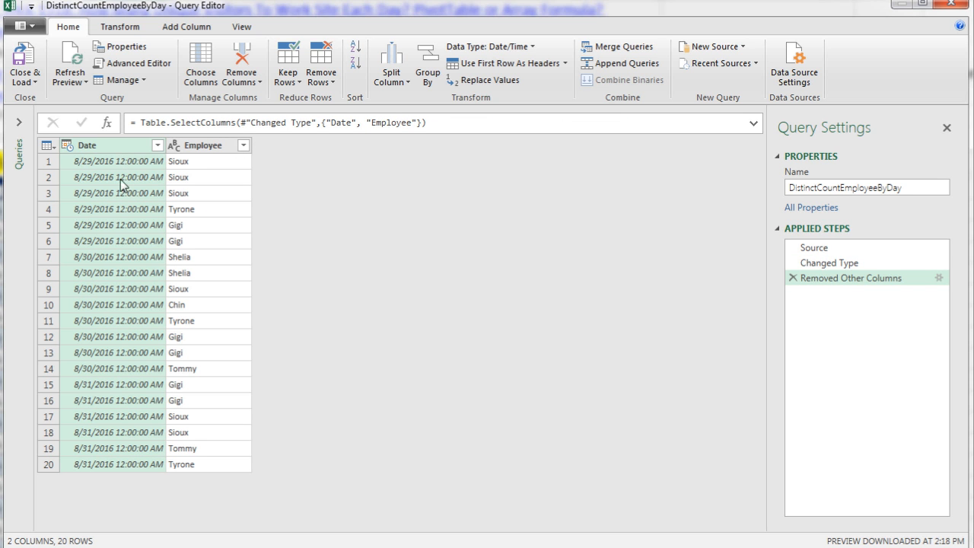
{"action": "mouse_move", "coordinate": [502, 62]}
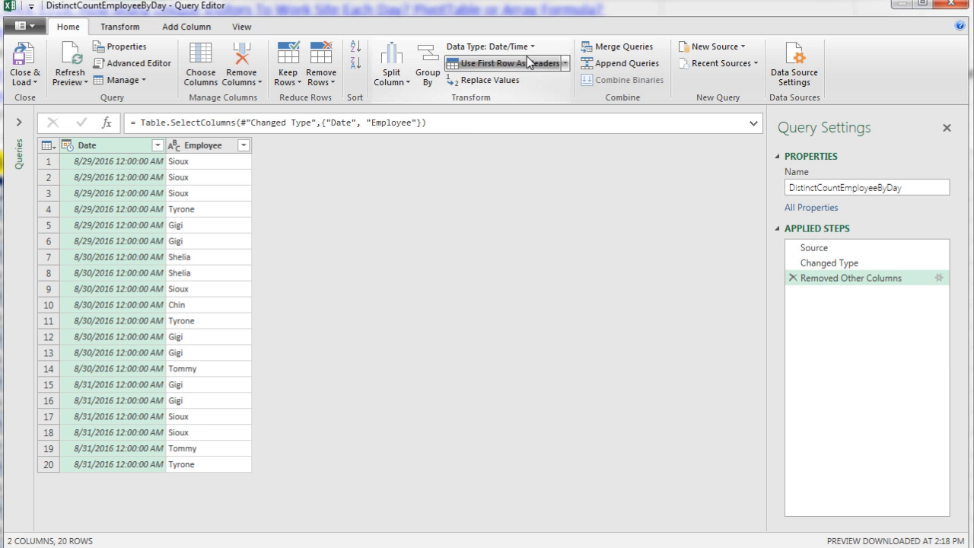
Change the Date column's data type to Date, dropping the 12:00:00 AM times
{"action": "left_click", "coordinate": [490, 46]}
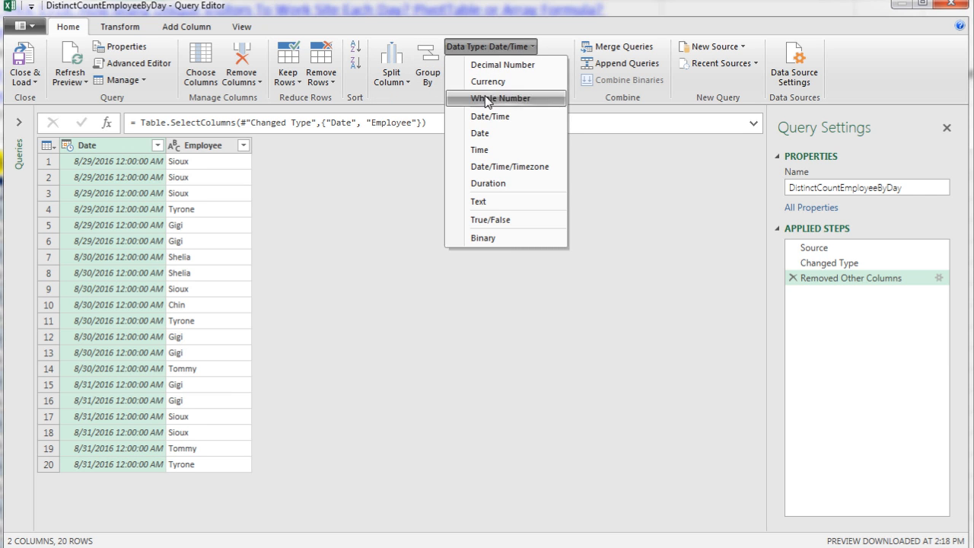
{"action": "left_click", "coordinate": [479, 133]}
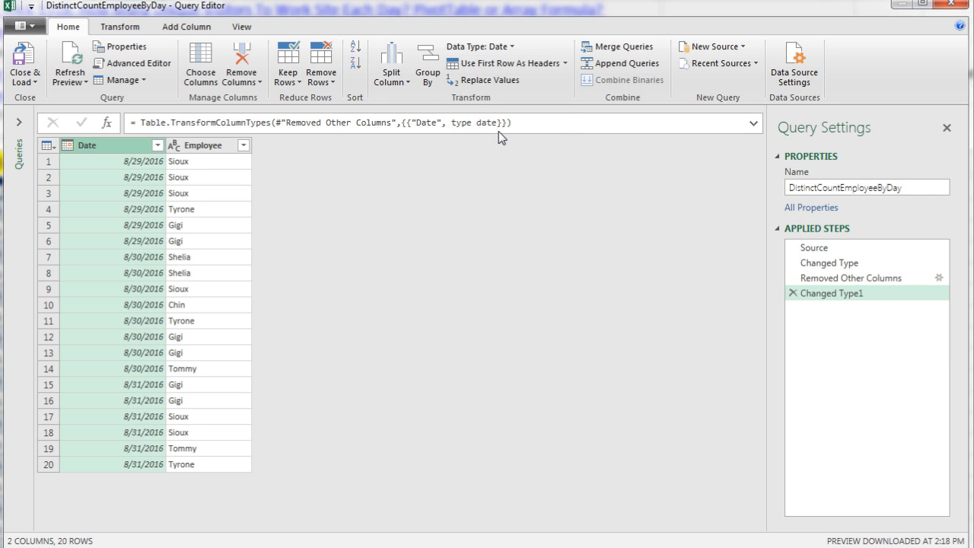
{"action": "mouse_move", "coordinate": [204, 161]}
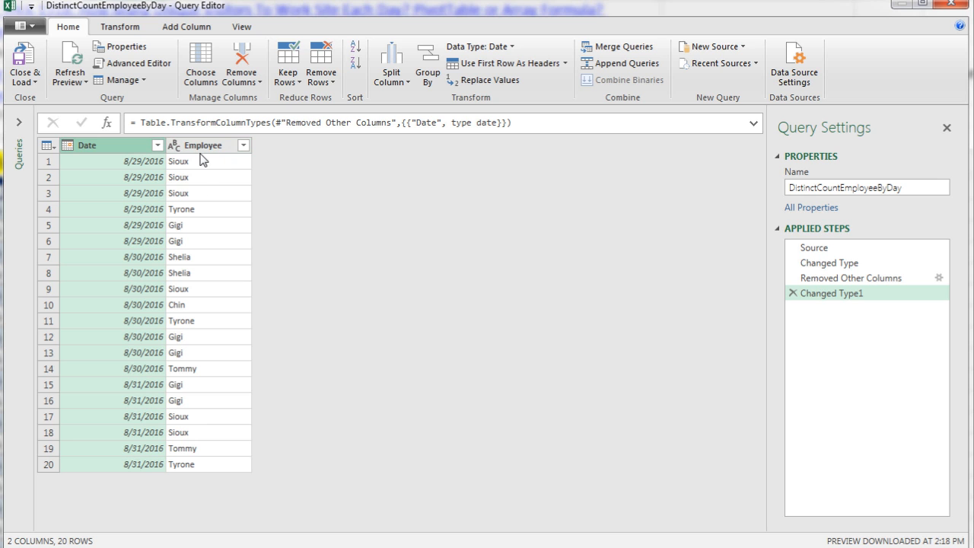
{"action": "mouse_move", "coordinate": [204, 210]}
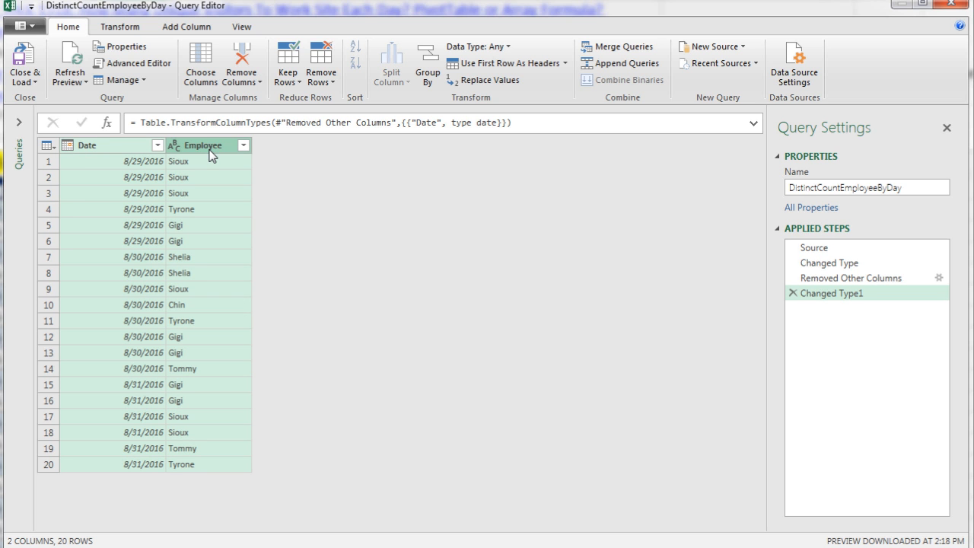
Remove duplicate date-employee rows, leaving 13 unique rows
{"action": "right_click", "coordinate": [203, 146]}
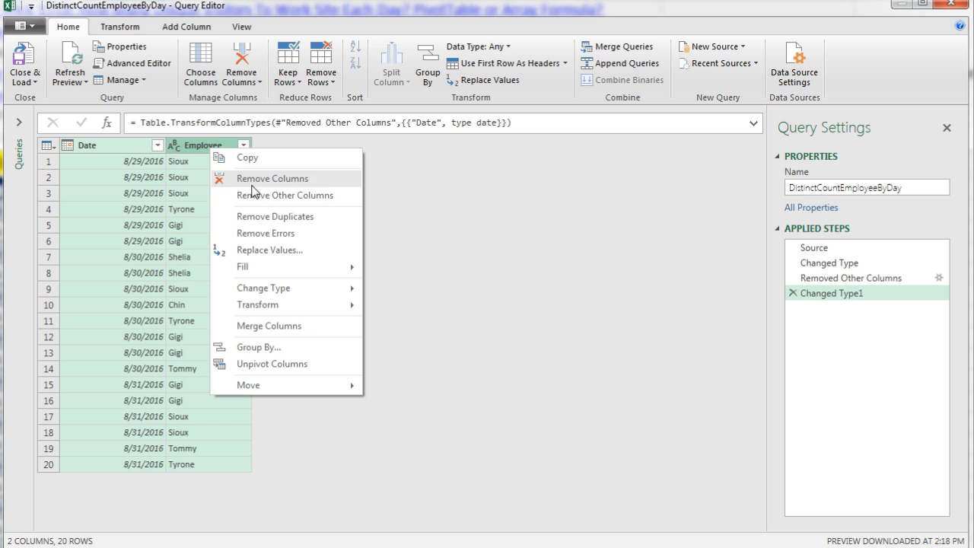
{"action": "left_click", "coordinate": [274, 216]}
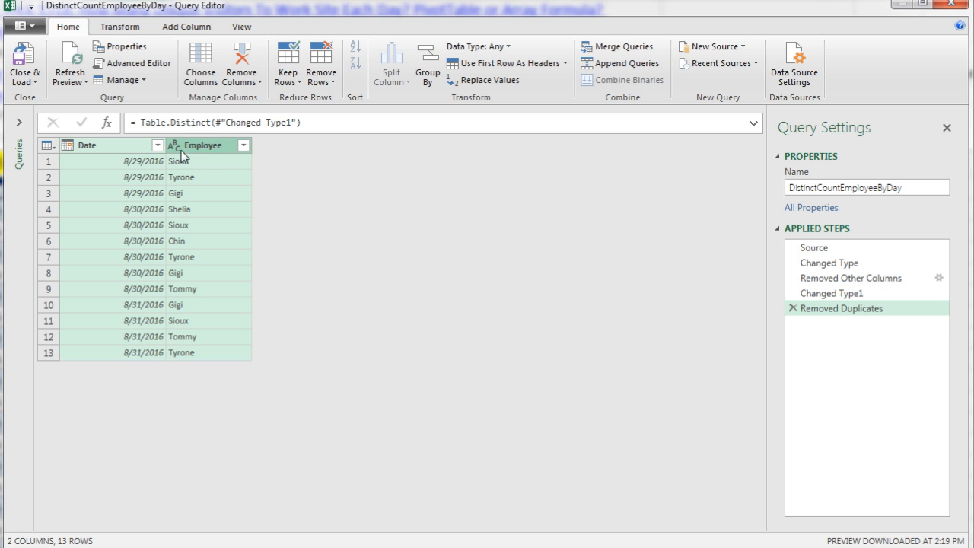
{"action": "mouse_move", "coordinate": [155, 201]}
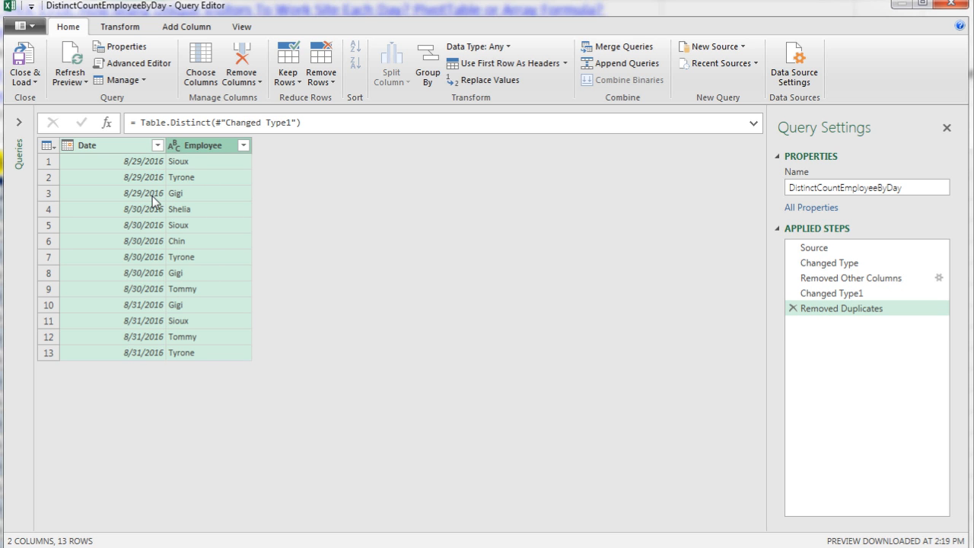
{"action": "mouse_move", "coordinate": [198, 207]}
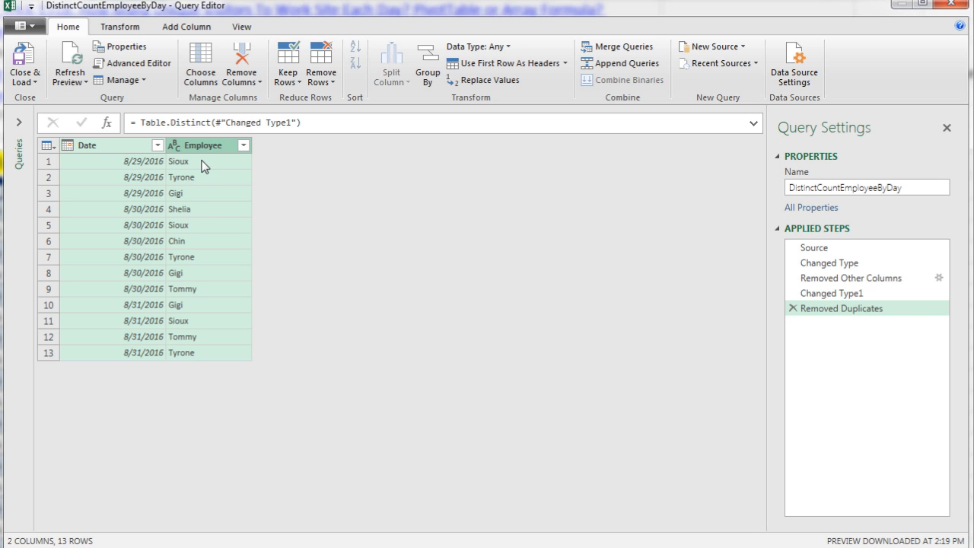
{"action": "mouse_move", "coordinate": [366, 211]}
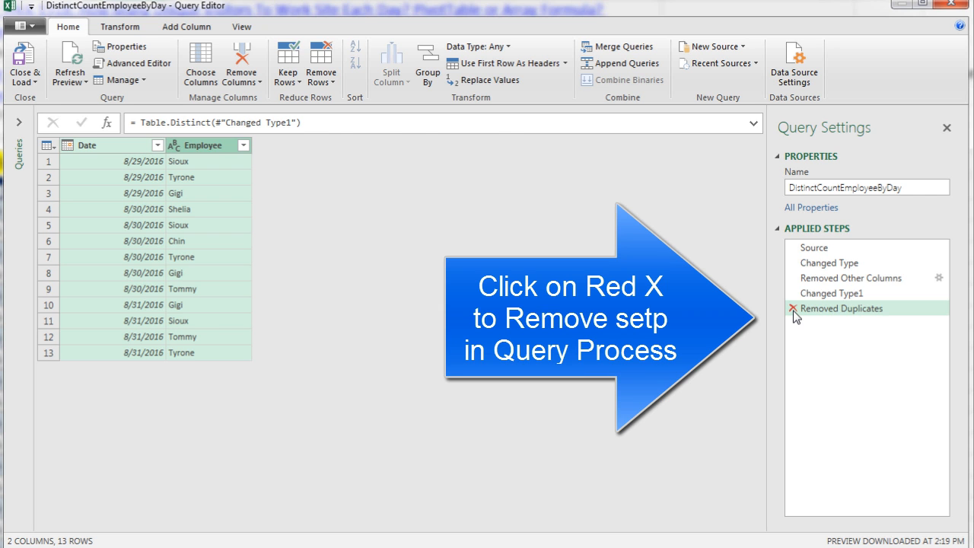
Delete the Removed Duplicates step to restore all 20 rows
{"action": "left_click", "coordinate": [794, 308]}
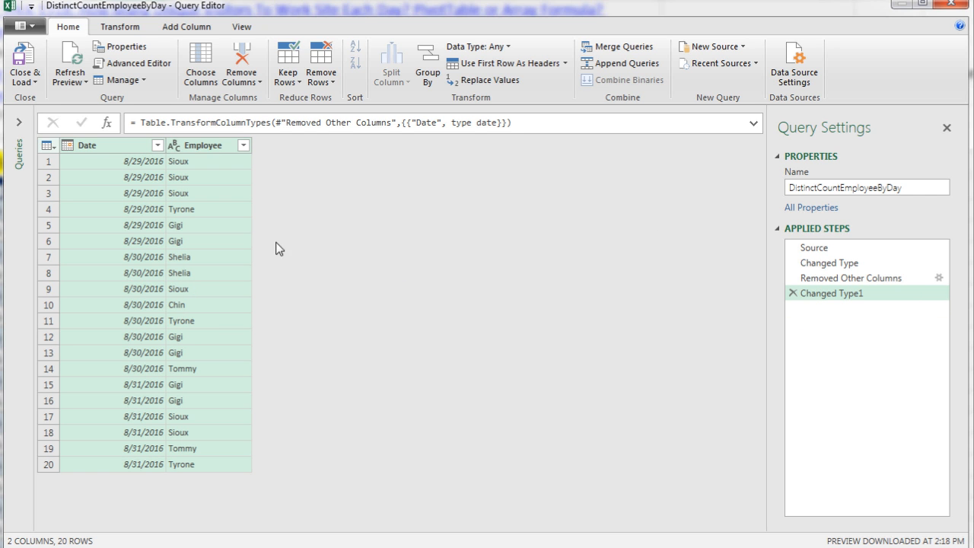
{"action": "mouse_move", "coordinate": [149, 177]}
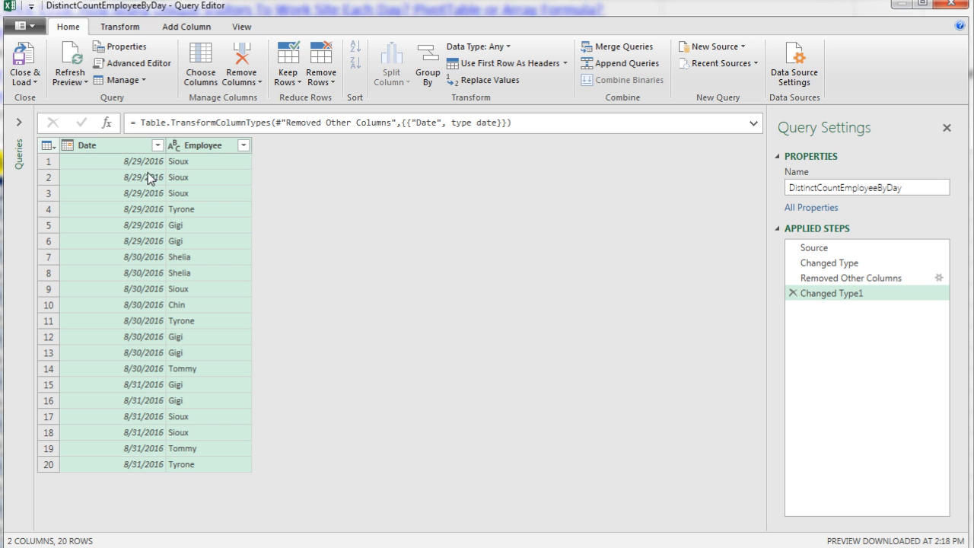
{"action": "mouse_move", "coordinate": [198, 161]}
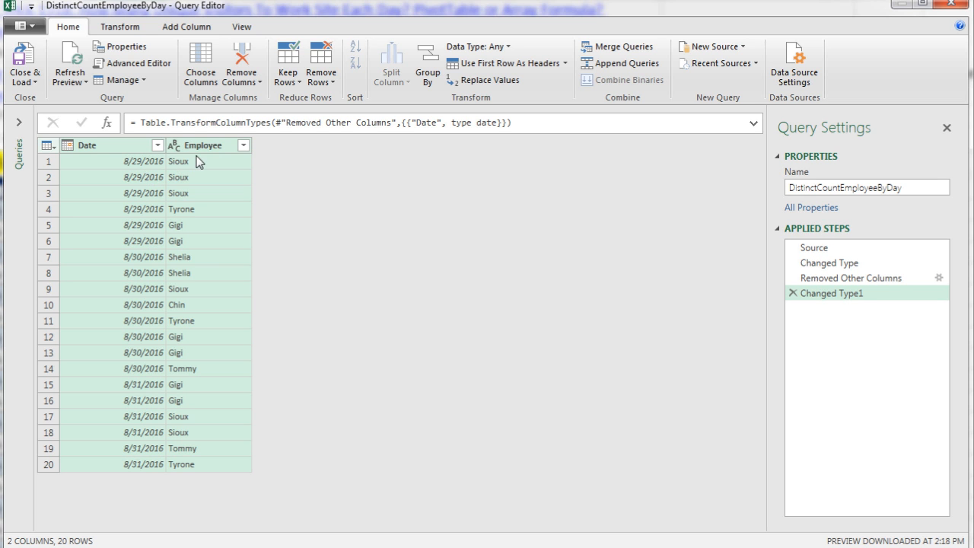
{"action": "mouse_move", "coordinate": [123, 156]}
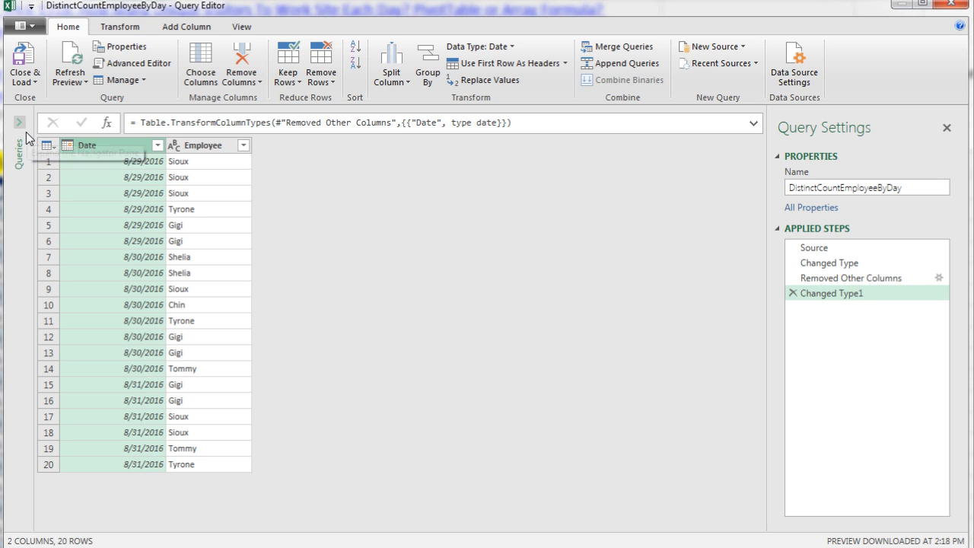
{"action": "mouse_move", "coordinate": [80, 189]}
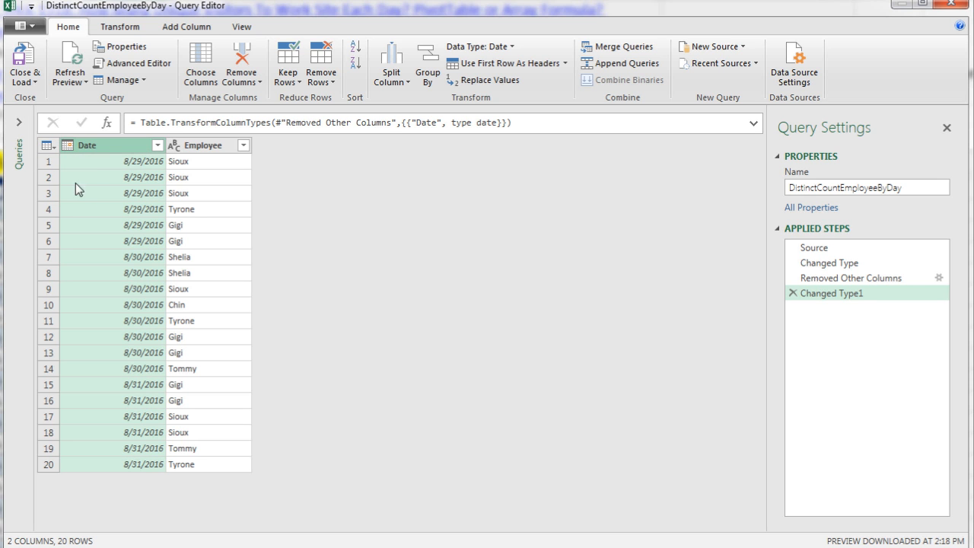
{"action": "mouse_move", "coordinate": [146, 175]}
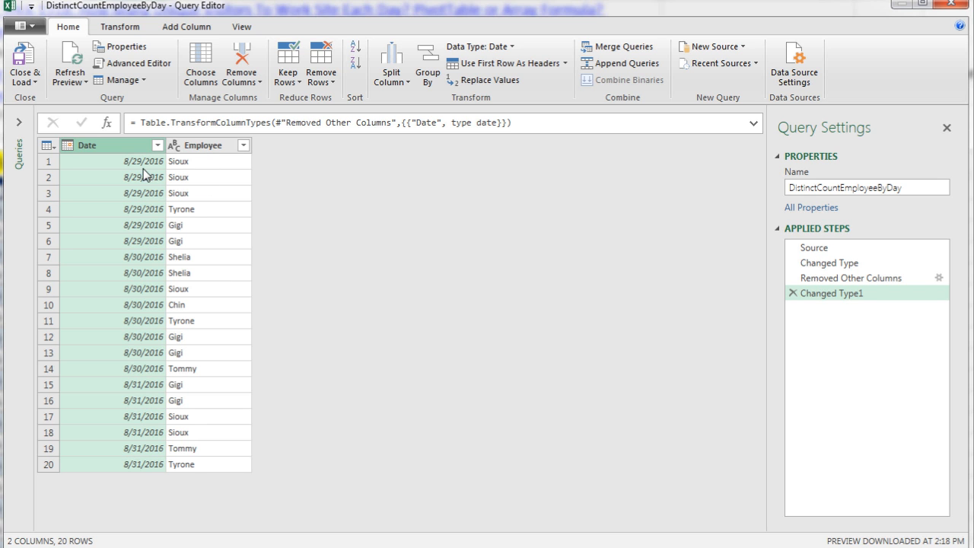
{"action": "mouse_move", "coordinate": [89, 39]}
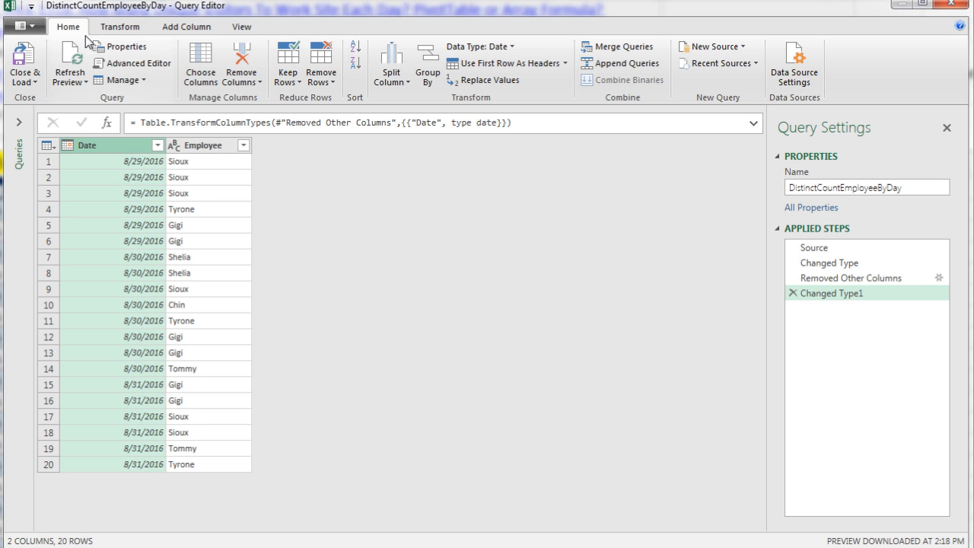
{"action": "mouse_move", "coordinate": [453, 106]}
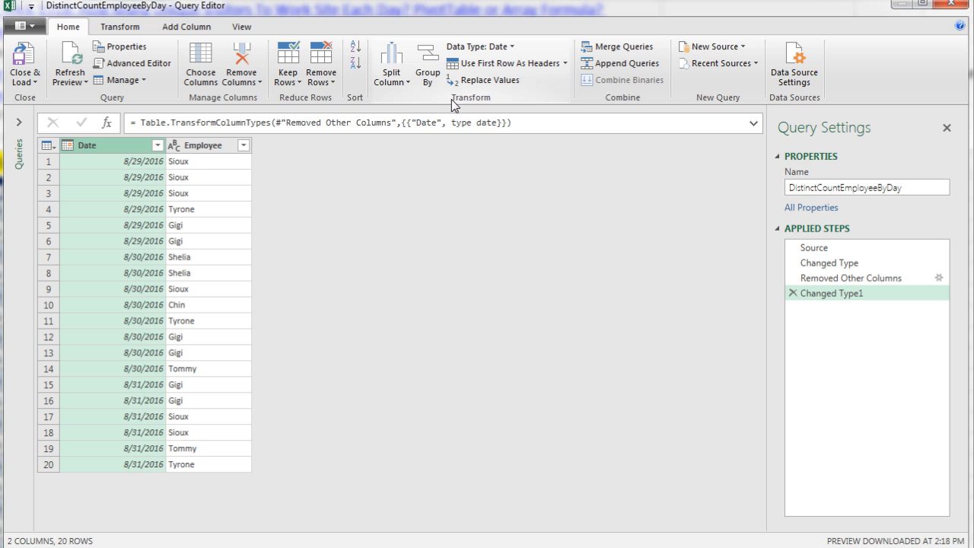
{"action": "mouse_move", "coordinate": [428, 63]}
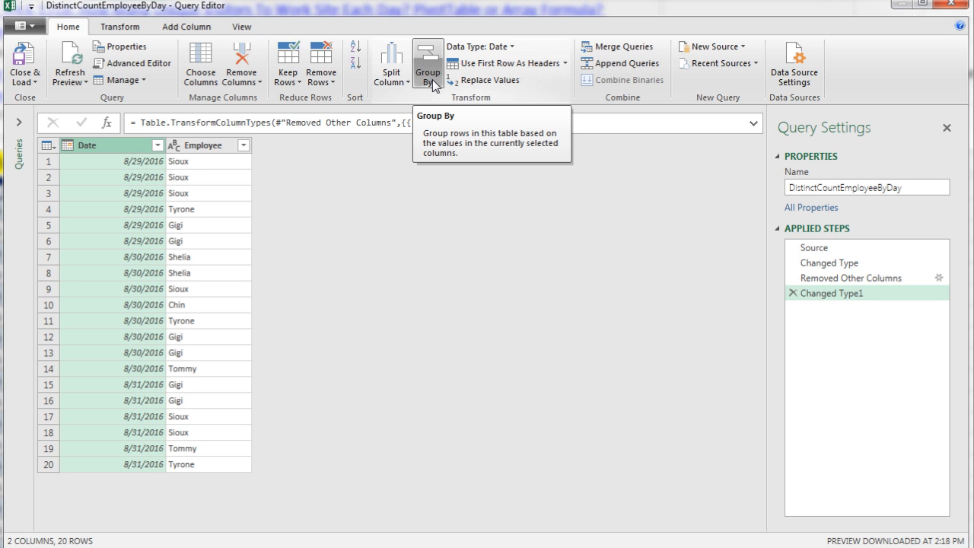
{"action": "mouse_move", "coordinate": [440, 85]}
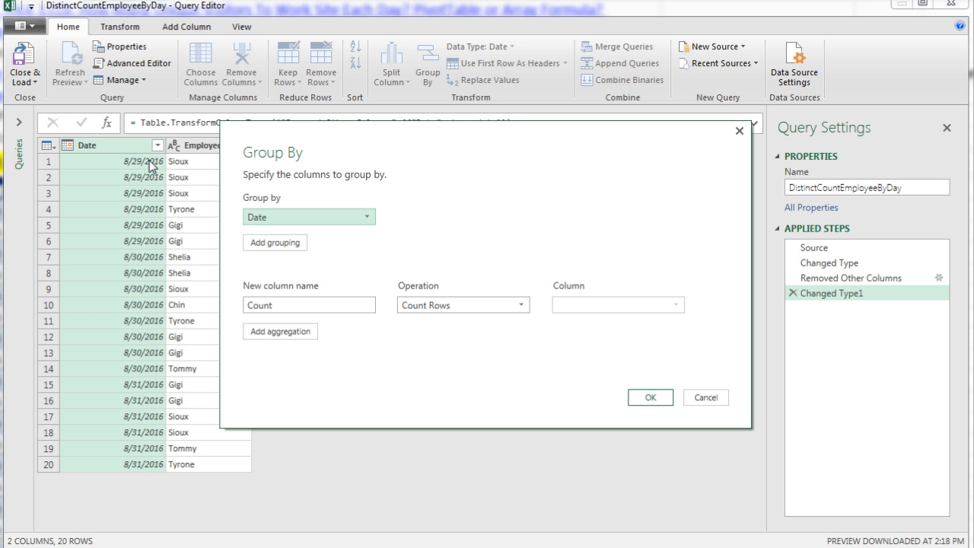
{"action": "mouse_move", "coordinate": [195, 201]}
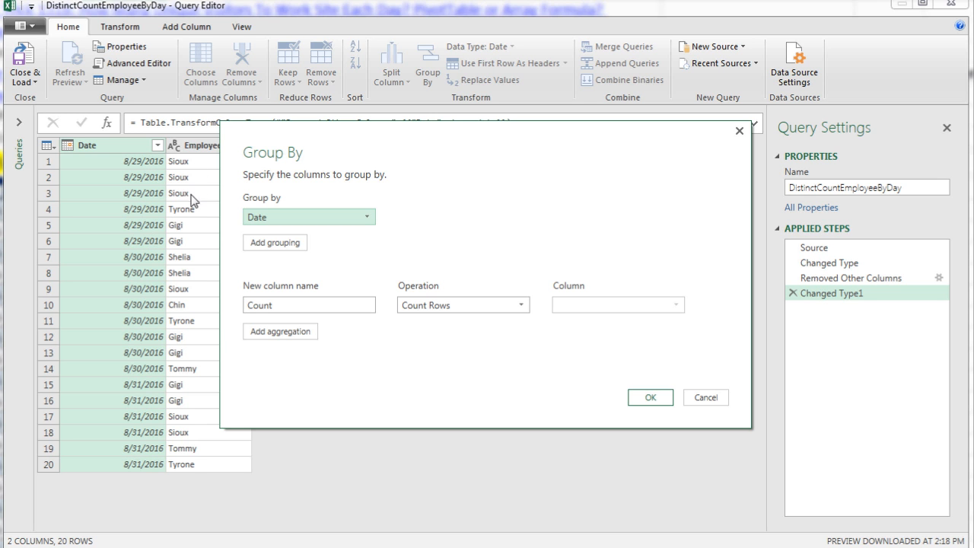
{"action": "mouse_move", "coordinate": [338, 248]}
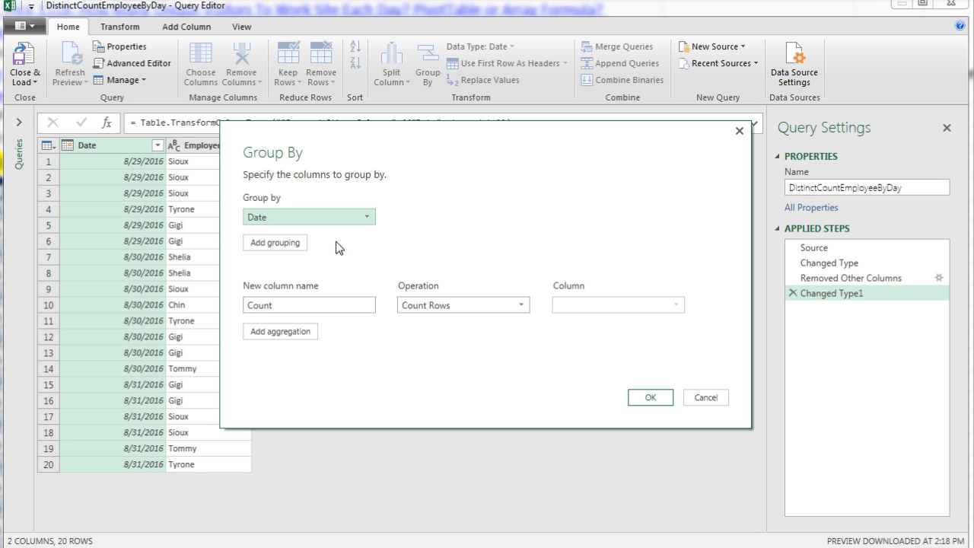
Group by Date with a Distinct Count of Emplyee column using Count Distinct Rows
{"action": "left_click", "coordinate": [309, 304]}
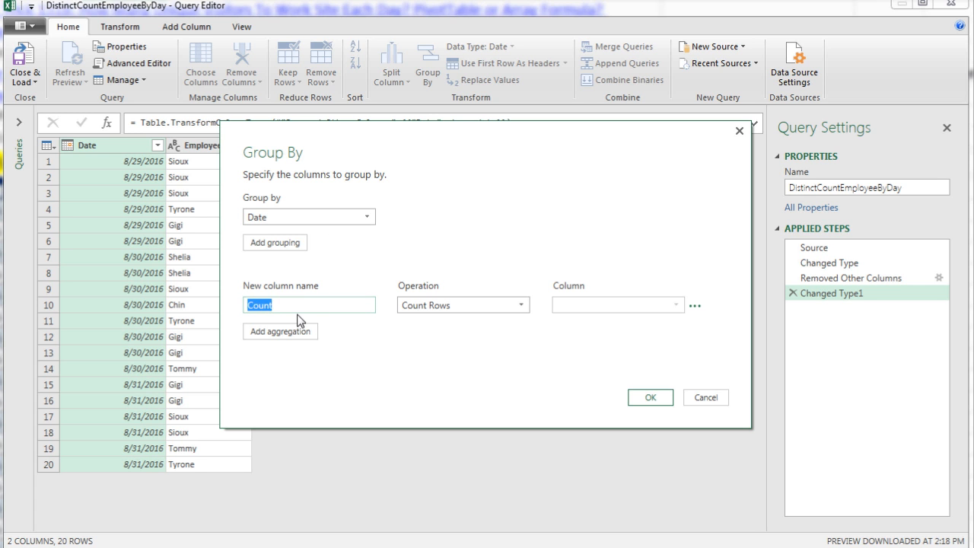
{"action": "type", "text": "Distinct"}
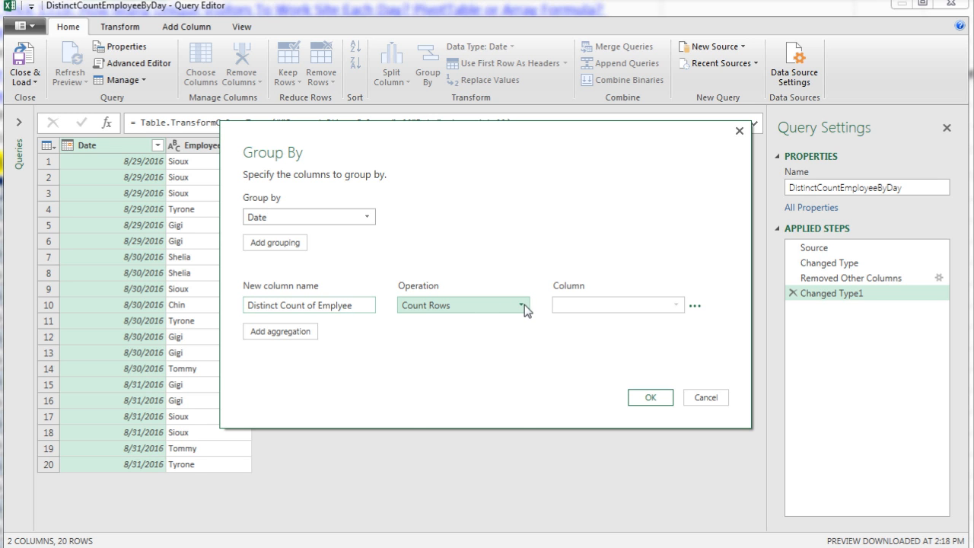
{"action": "left_click", "coordinate": [521, 305]}
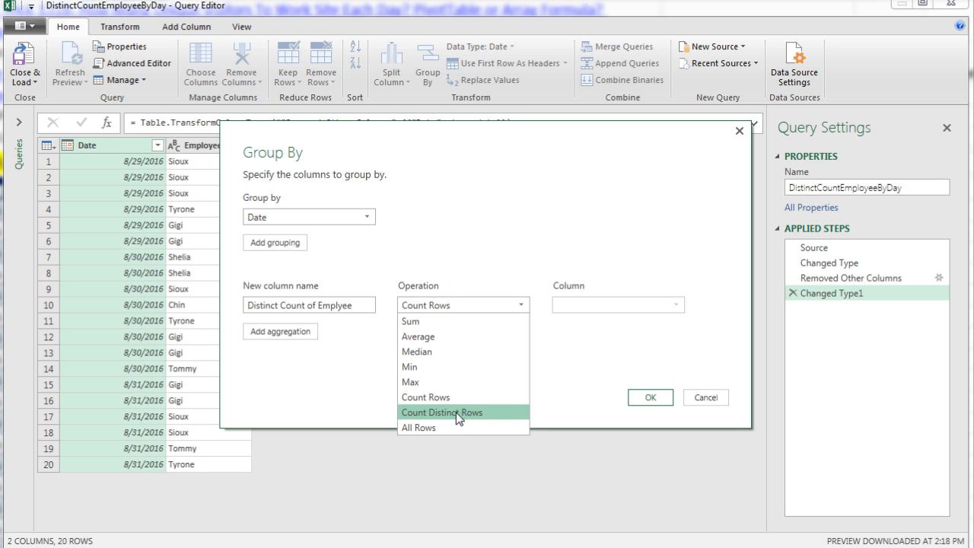
{"action": "left_click", "coordinate": [441, 411]}
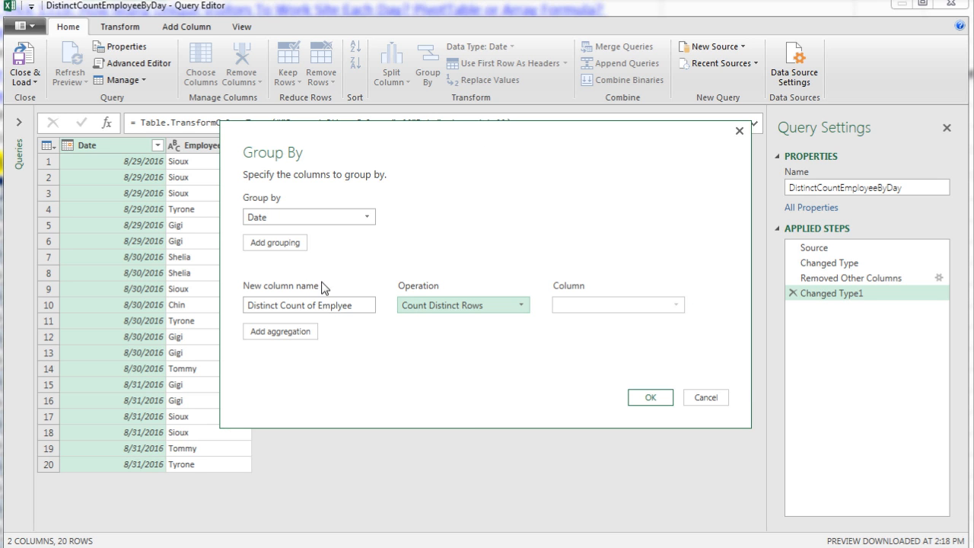
{"action": "mouse_move", "coordinate": [124, 204]}
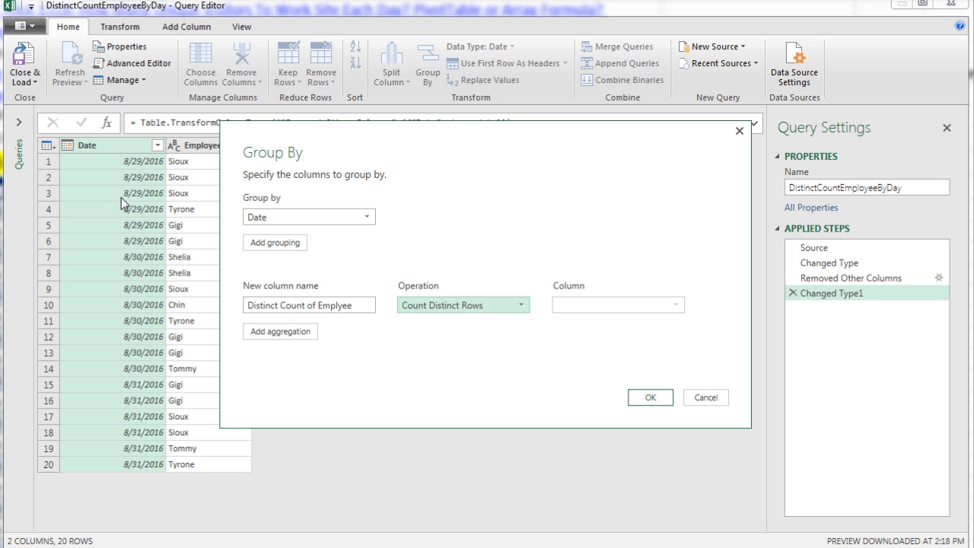
{"action": "mouse_move", "coordinate": [186, 176]}
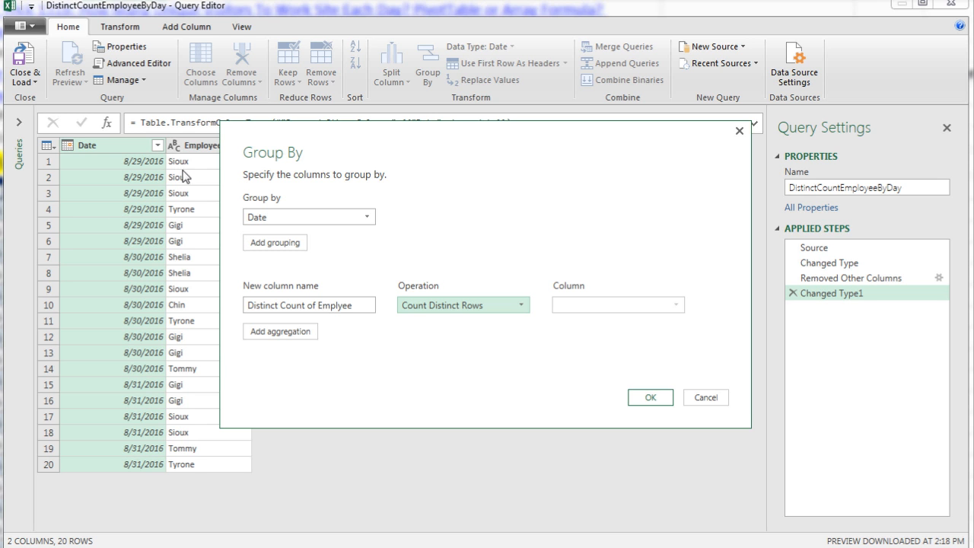
{"action": "mouse_move", "coordinate": [618, 392]}
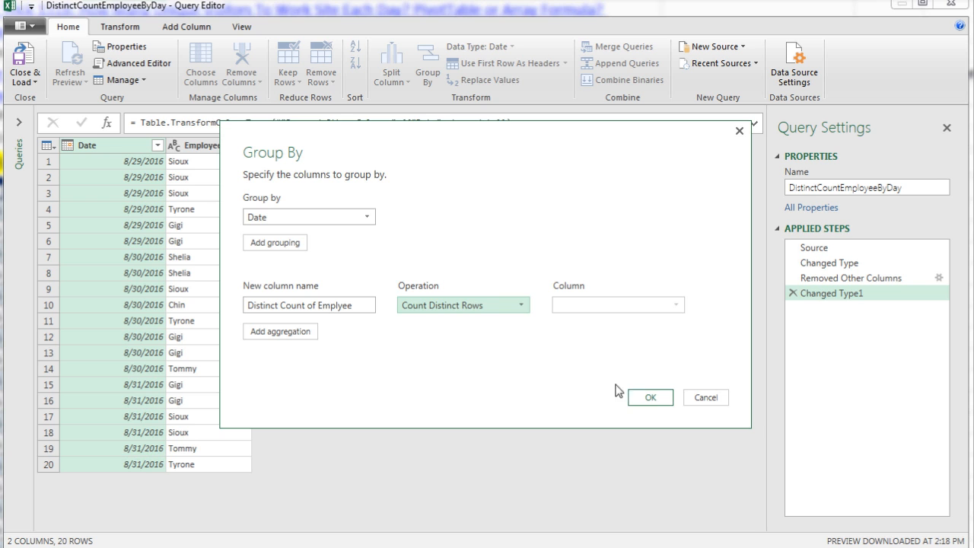
{"action": "left_click", "coordinate": [650, 396]}
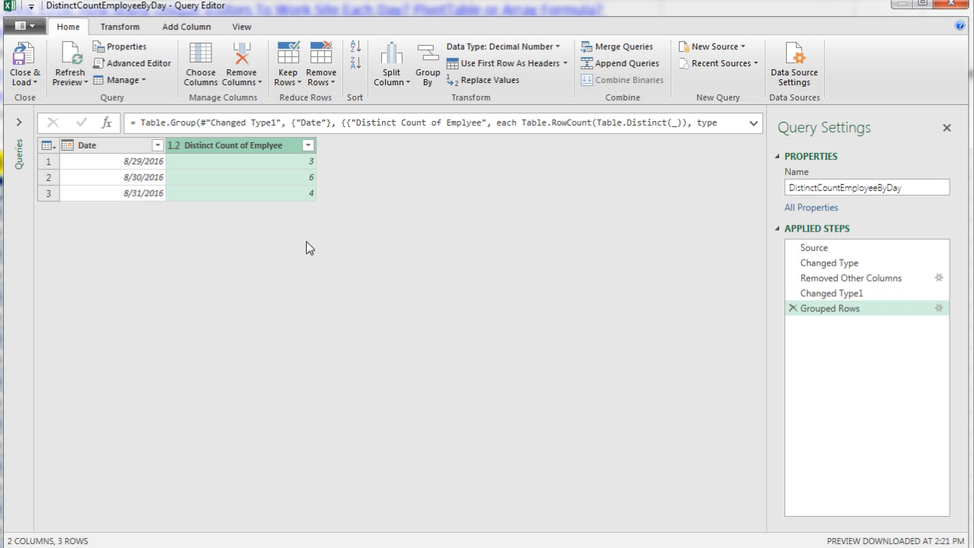
{"action": "mouse_move", "coordinate": [134, 201]}
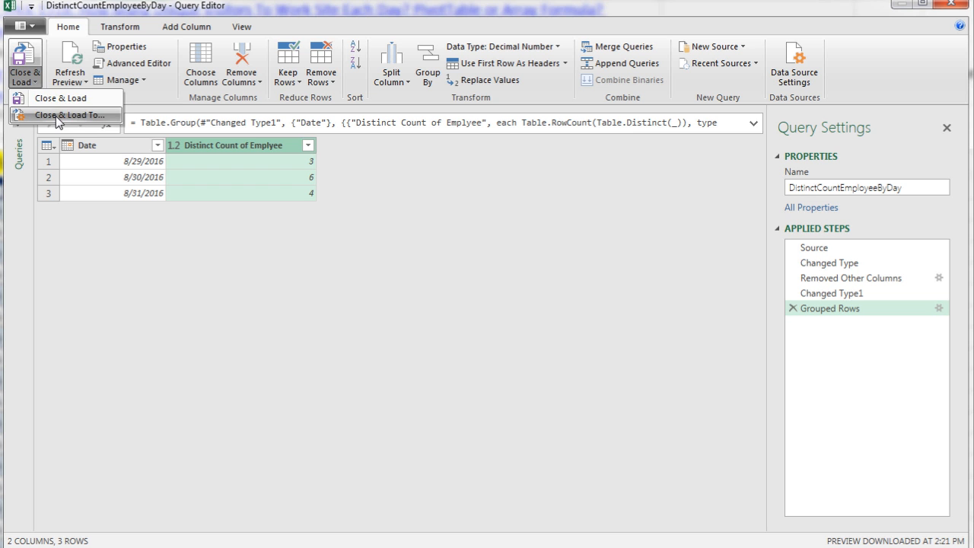
Close & Load the grouped result as a table on the existing worksheet at F13
{"action": "left_click", "coordinate": [70, 114]}
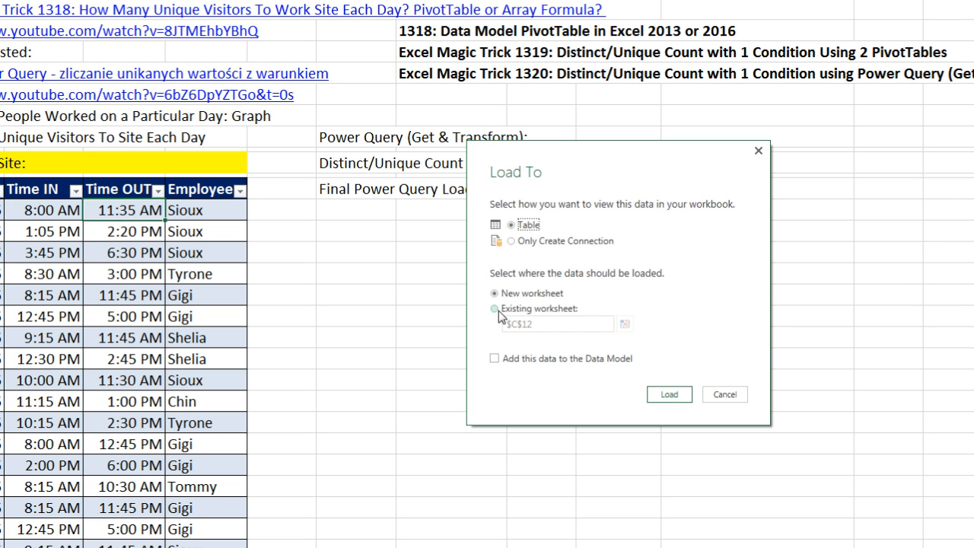
{"action": "left_click", "coordinate": [494, 308]}
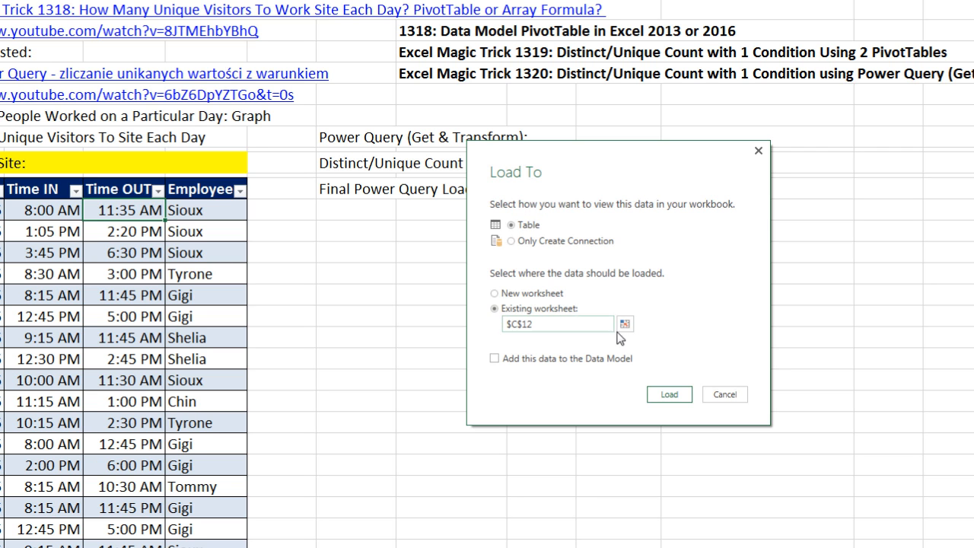
{"action": "left_click", "coordinate": [624, 322]}
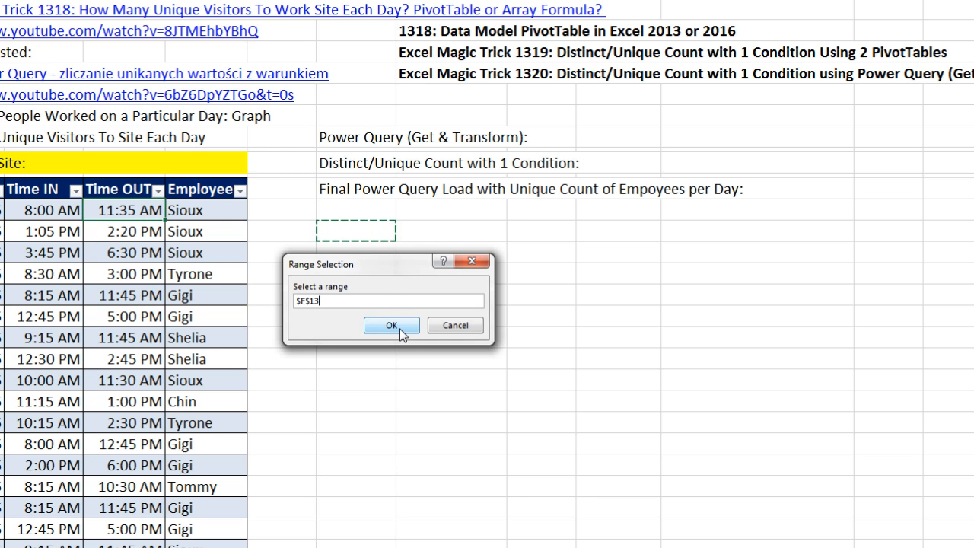
{"action": "left_click", "coordinate": [391, 326]}
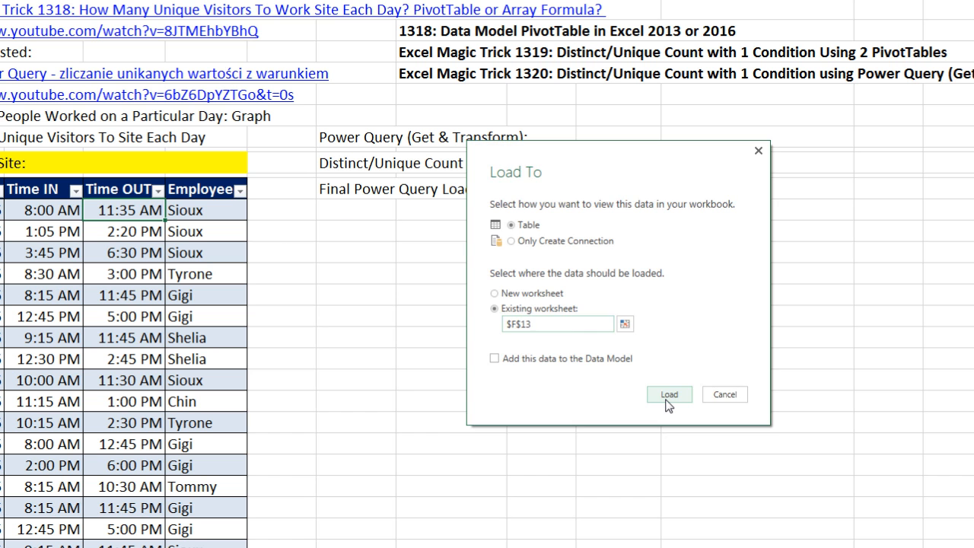
{"action": "left_click", "coordinate": [668, 394]}
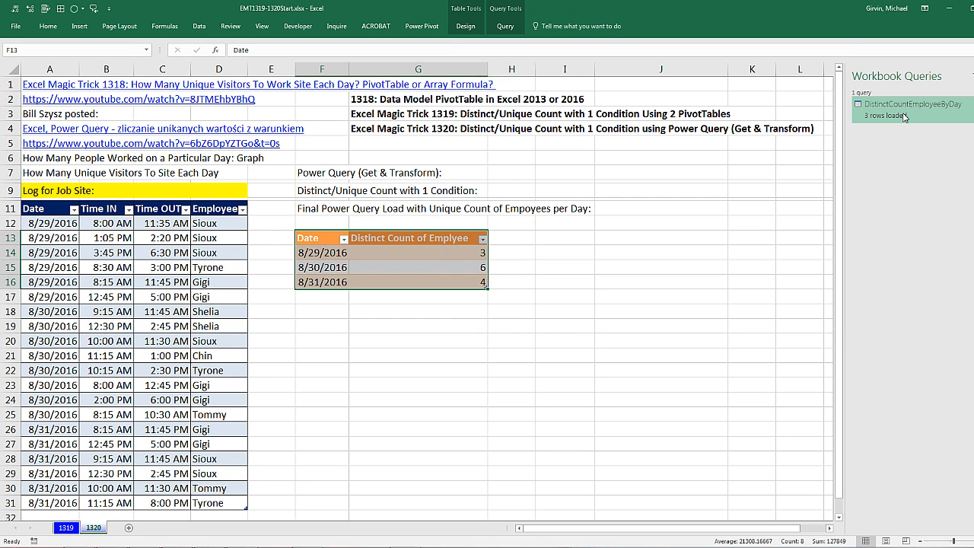
{"action": "mouse_move", "coordinate": [937, 131]}
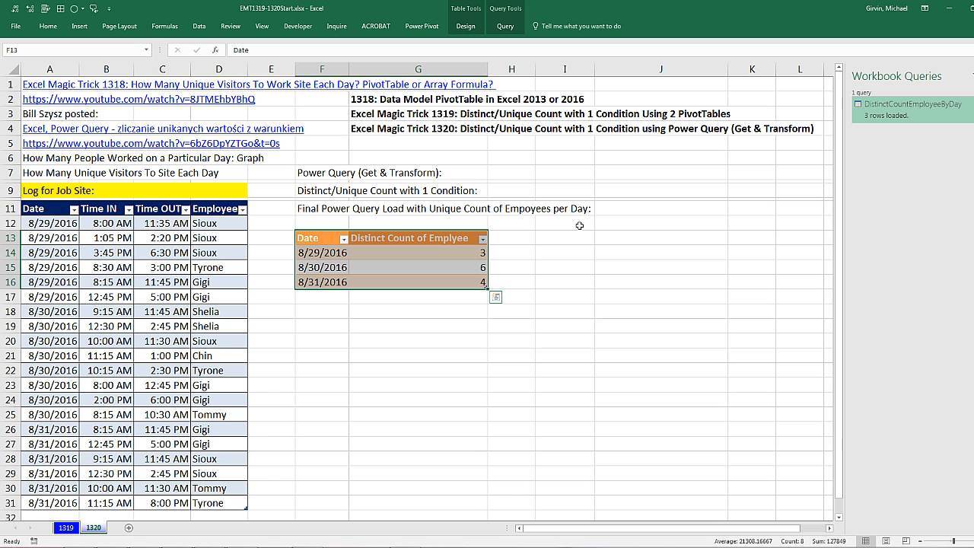
{"action": "mouse_move", "coordinate": [481, 173]}
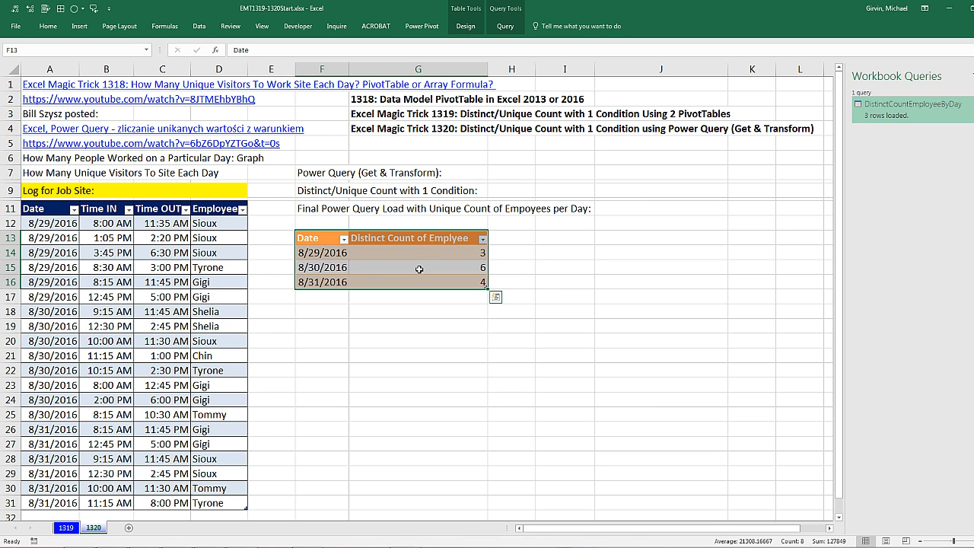
{"action": "mouse_move", "coordinate": [230, 284]}
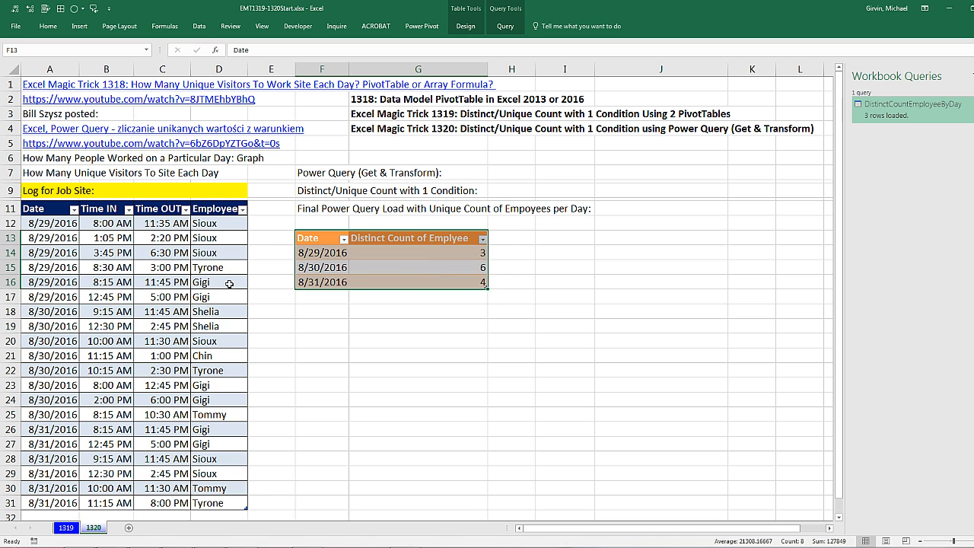
Replace Gigi with Fran in D16 and refresh the query table so 8/29/2016 shows 4
{"action": "type", "text": "Fran"}
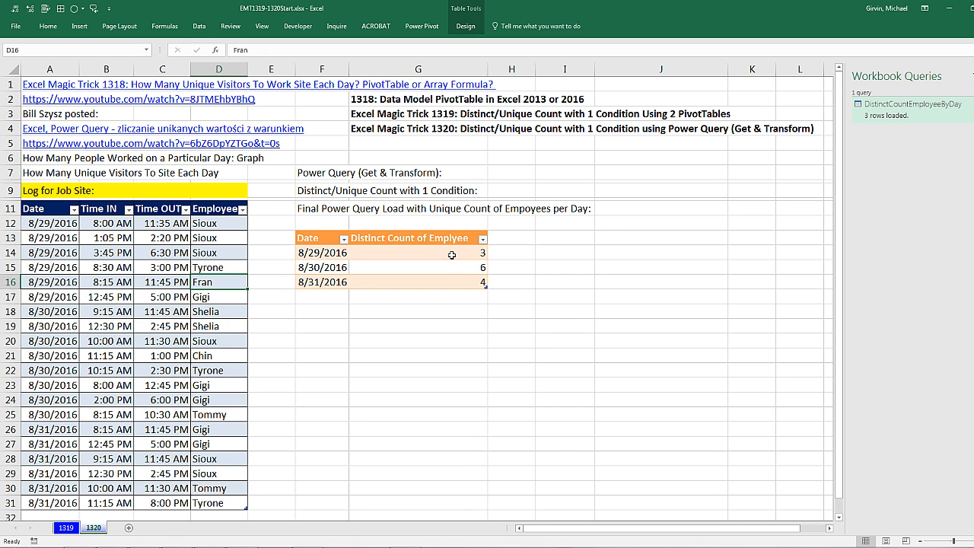
{"action": "right_click", "coordinate": [417, 253]}
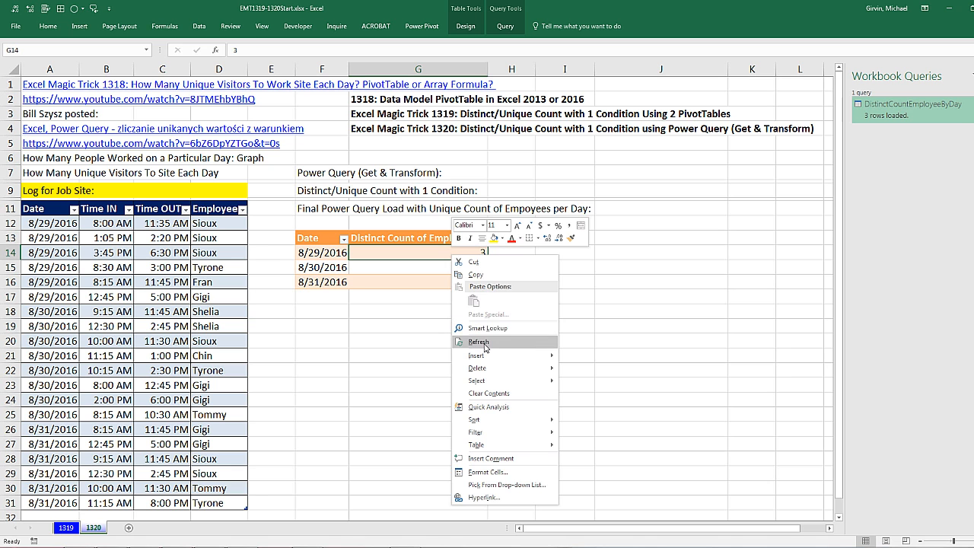
{"action": "left_click", "coordinate": [478, 341]}
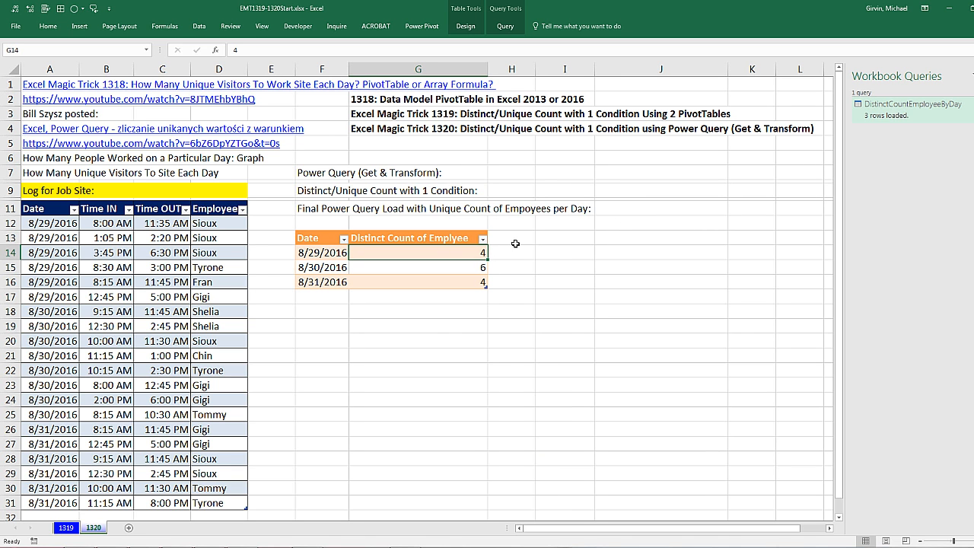
{"action": "mouse_move", "coordinate": [460, 265]}
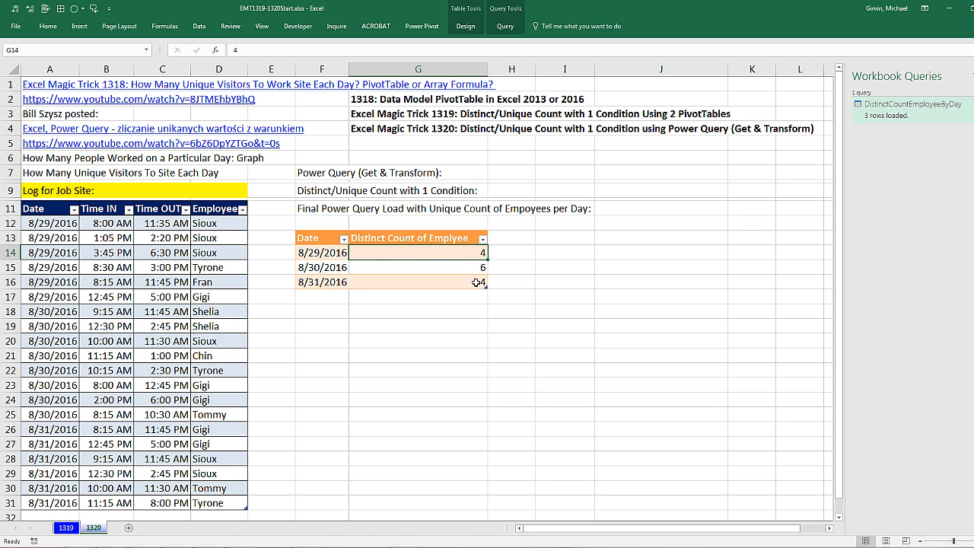
{"action": "mouse_move", "coordinate": [374, 377]}
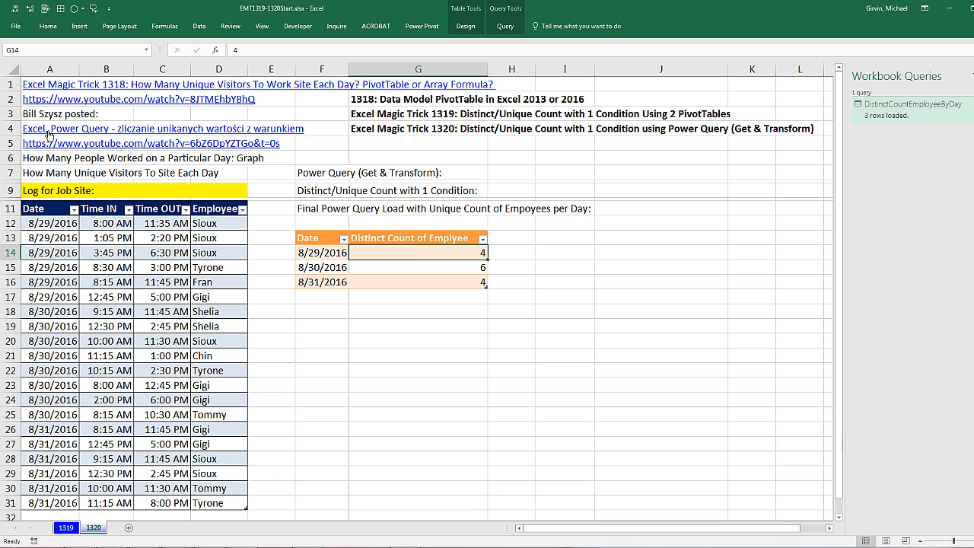
{"action": "mouse_move", "coordinate": [146, 141]}
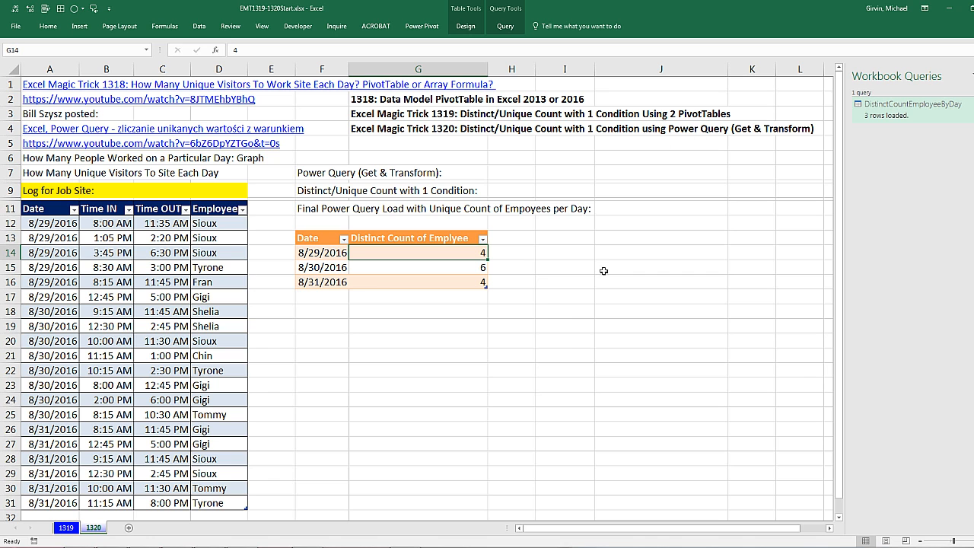
{"action": "mouse_move", "coordinate": [469, 390]}
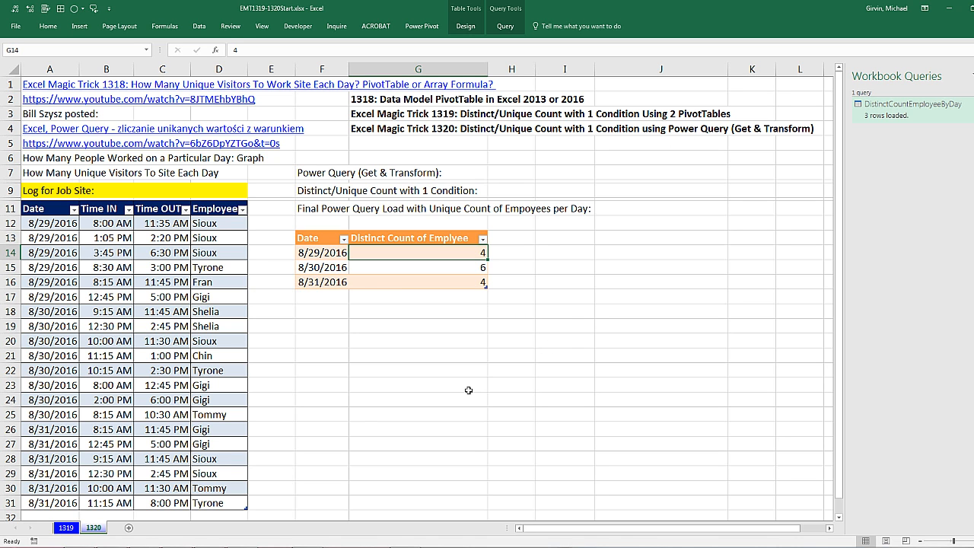